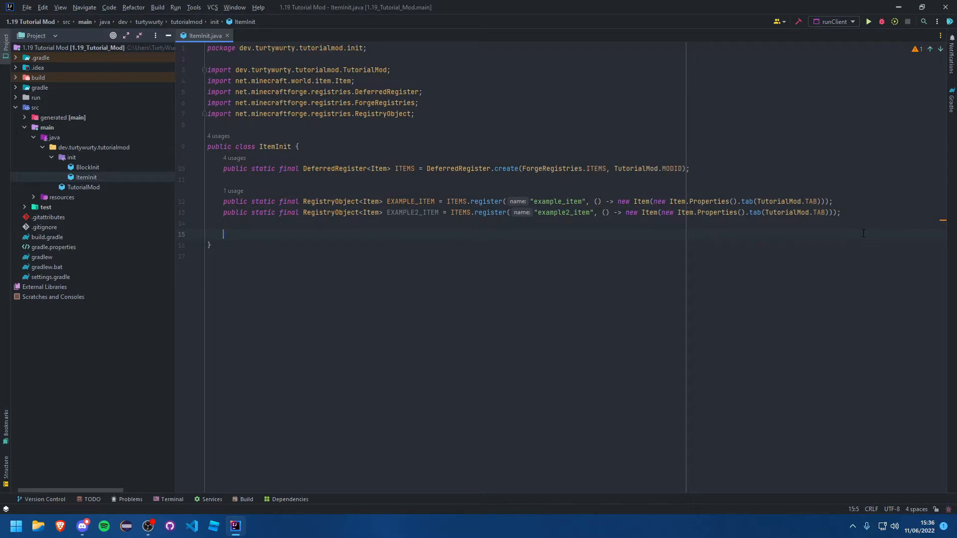
Declare public static final RegistryObject<Item> EXAMPLE_FOOD in ItemInit
text(public)
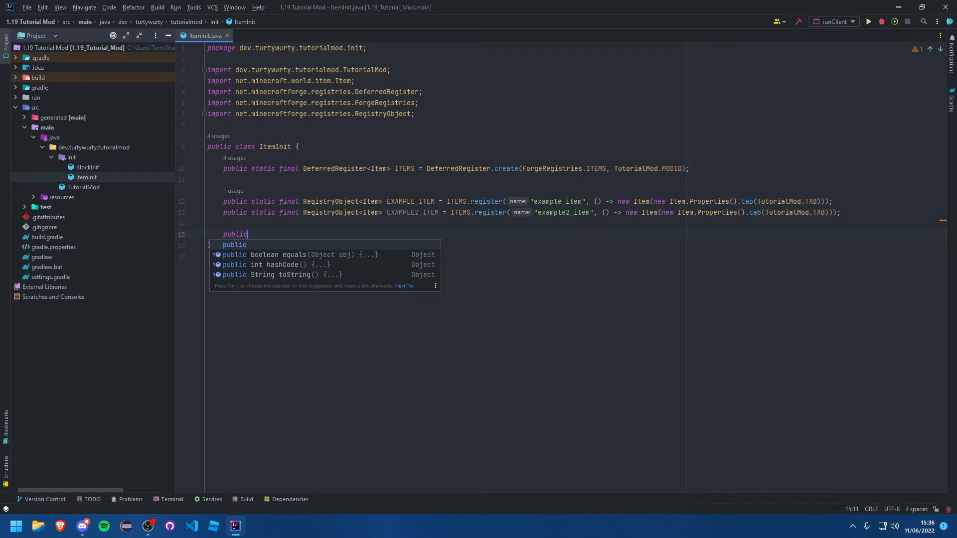
text(static final)
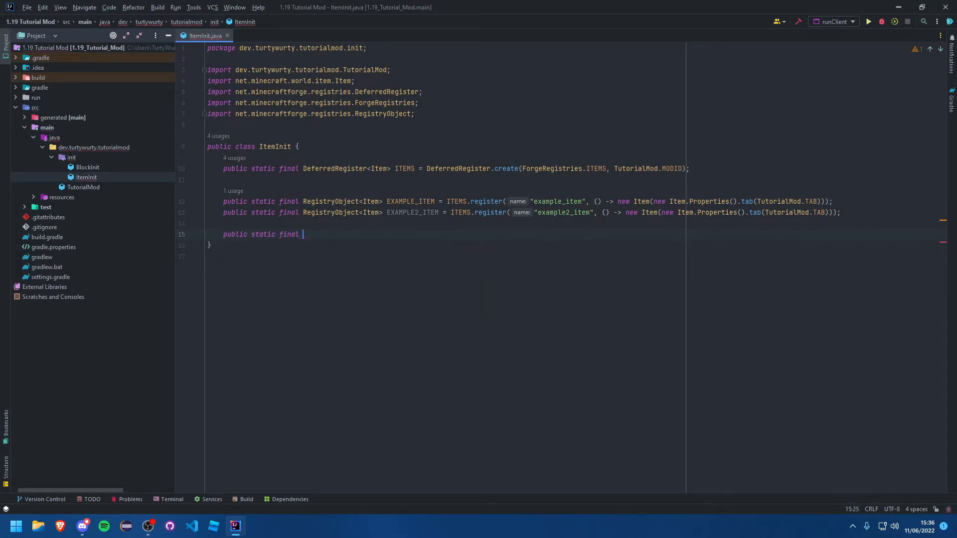
text(RegistryObject)
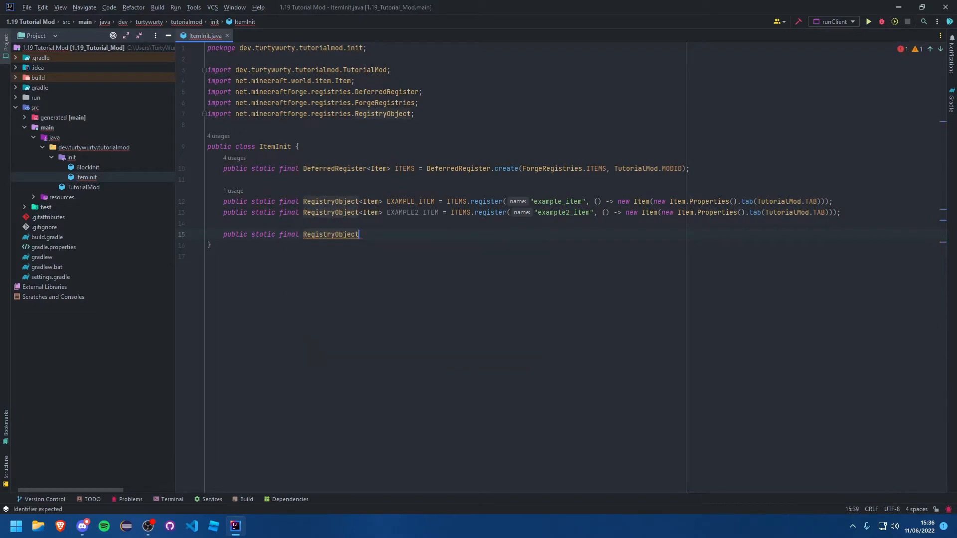
text(<Item)
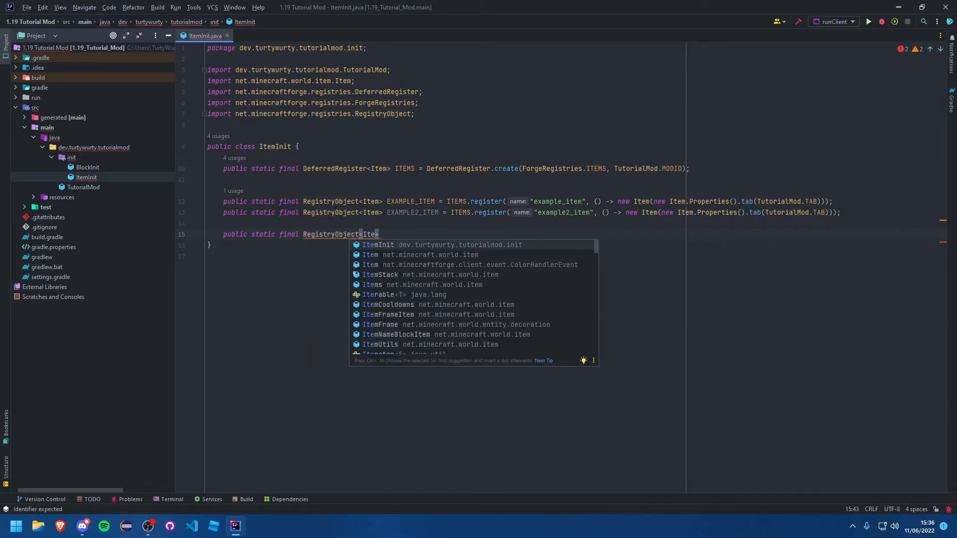
text(E)
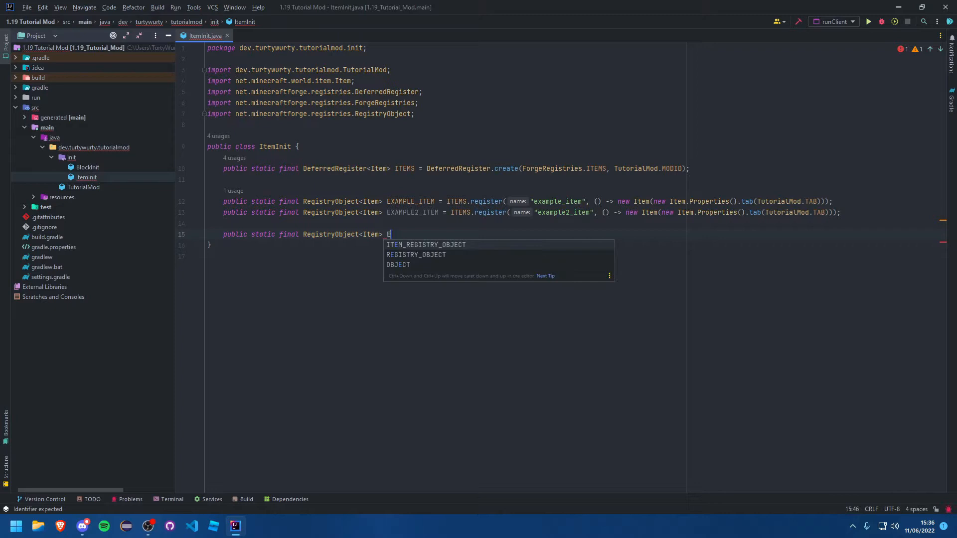
text(XAMPLE_F)
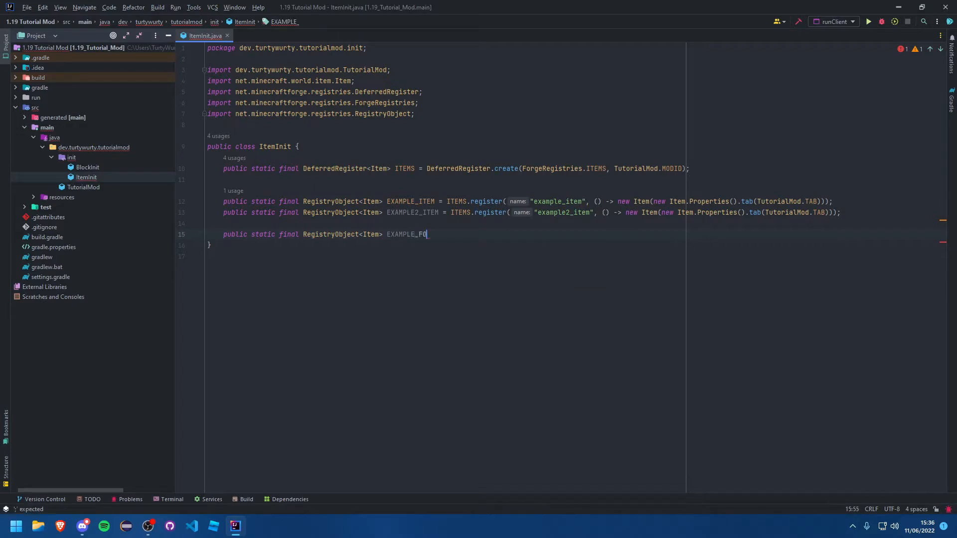
text(OD =)
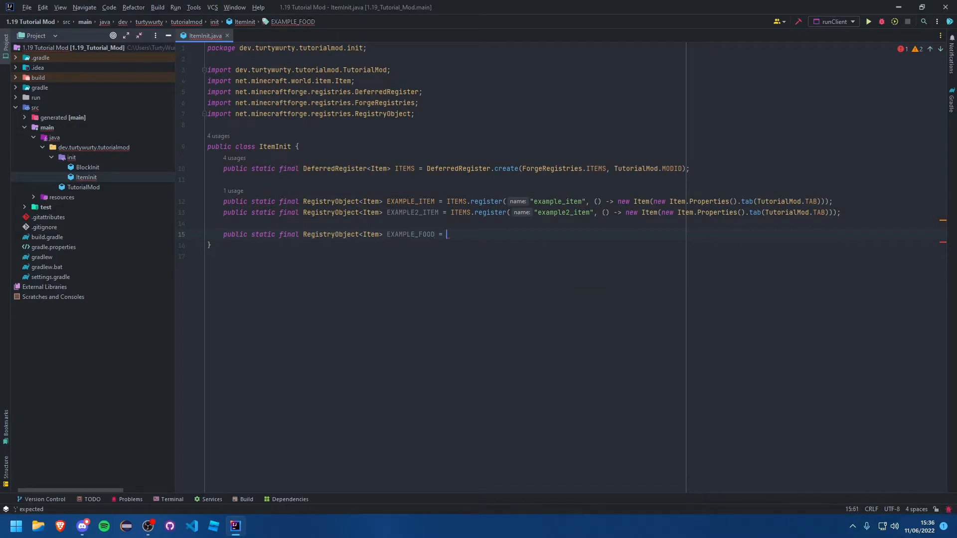
Register it as "example_food" with a new Item in the TutorialMod creative tab, removing the stray hideTitle call
text(ITEMS.register())
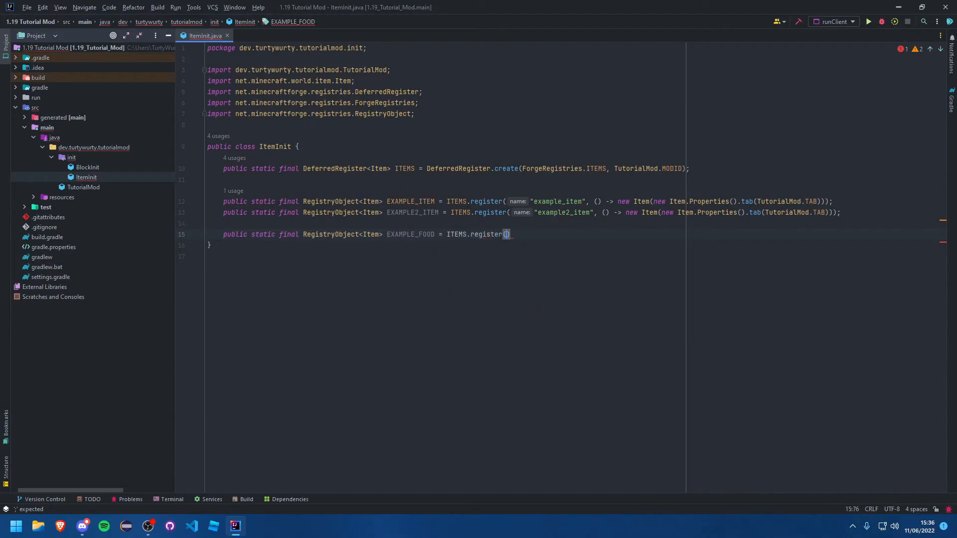
text("example_")
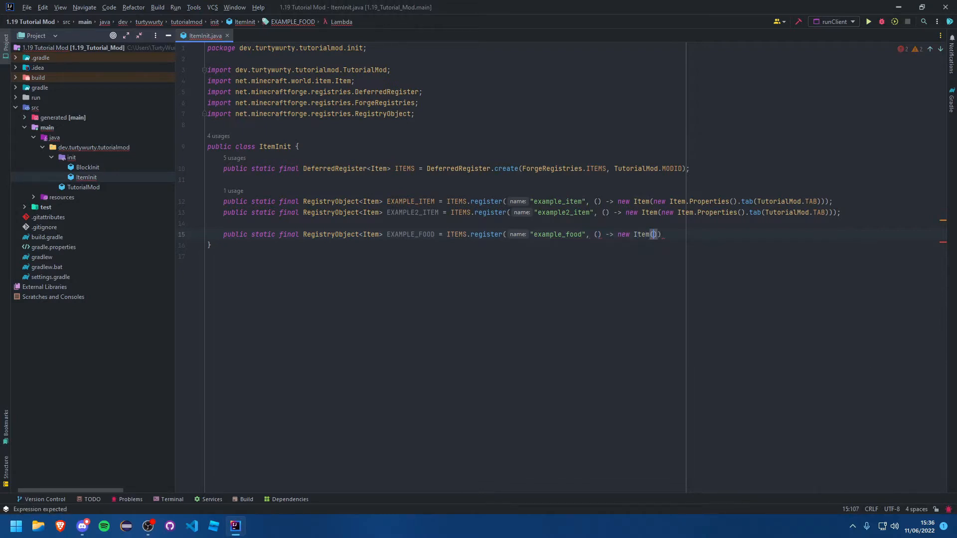
text(new Item.Properties()
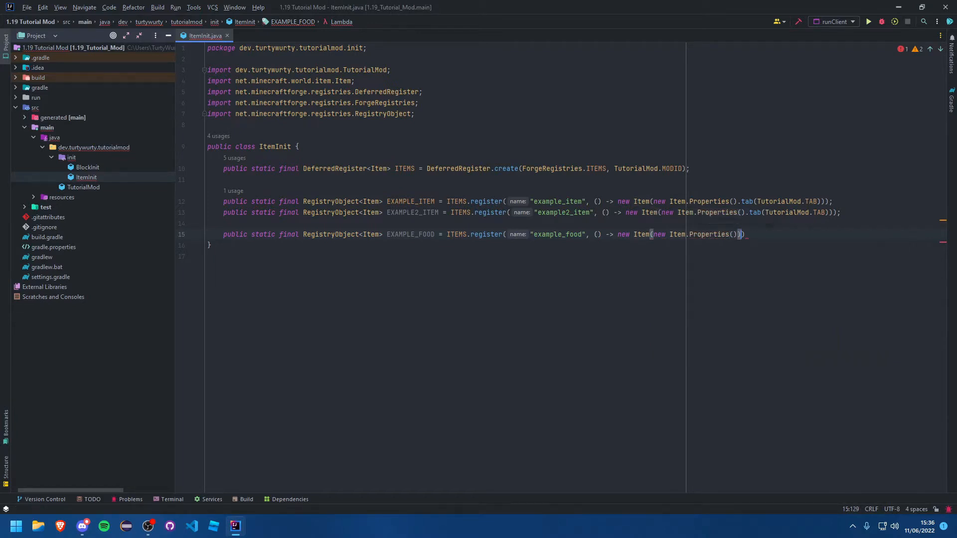
text(.tab(TutorialMod.t)
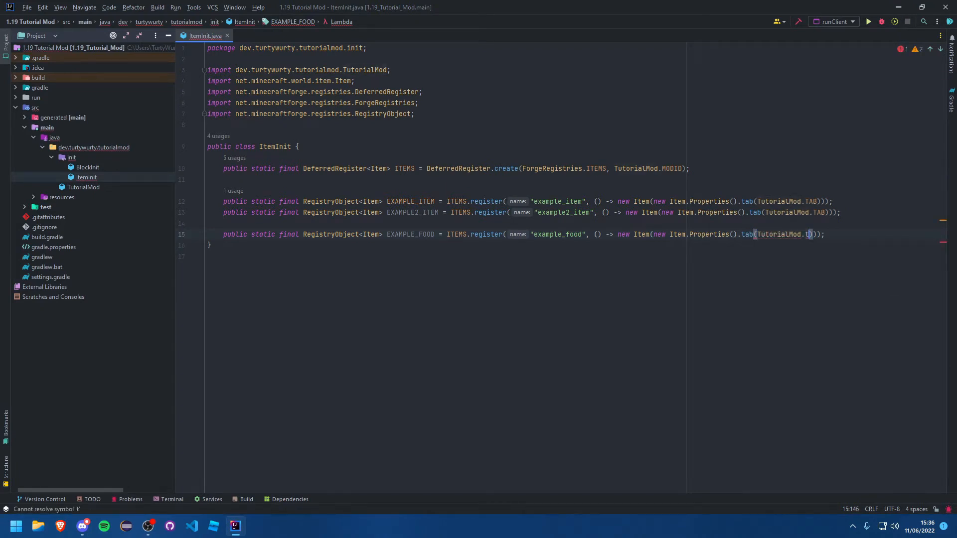
text(hideTitle())
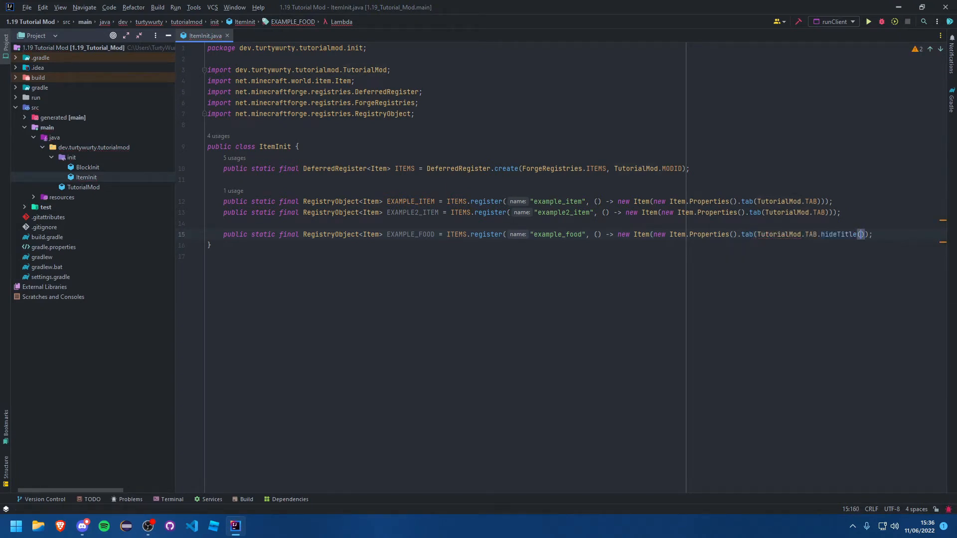
key(Backspace)
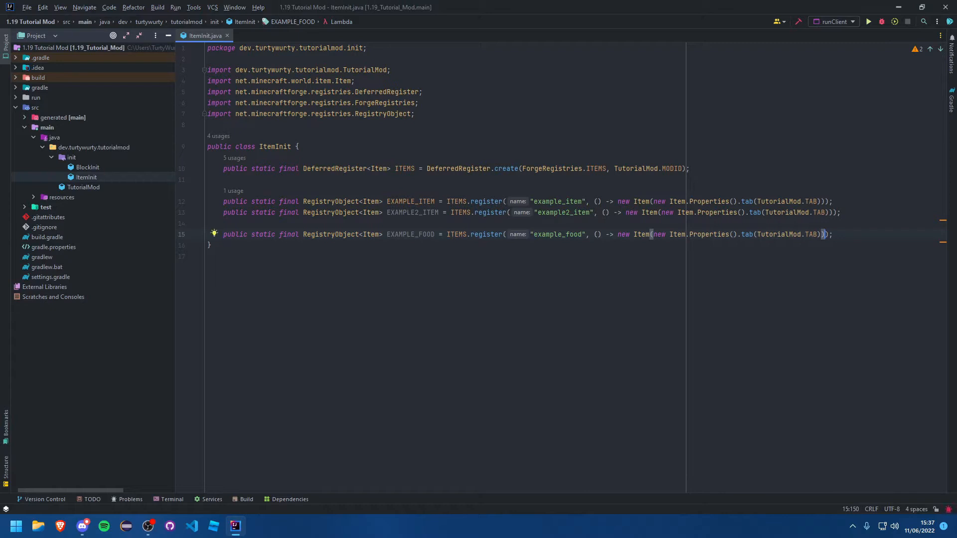
Append a .food() call to the EXAMPLE_FOOD properties and auto-import FoodProperties
text(.food()
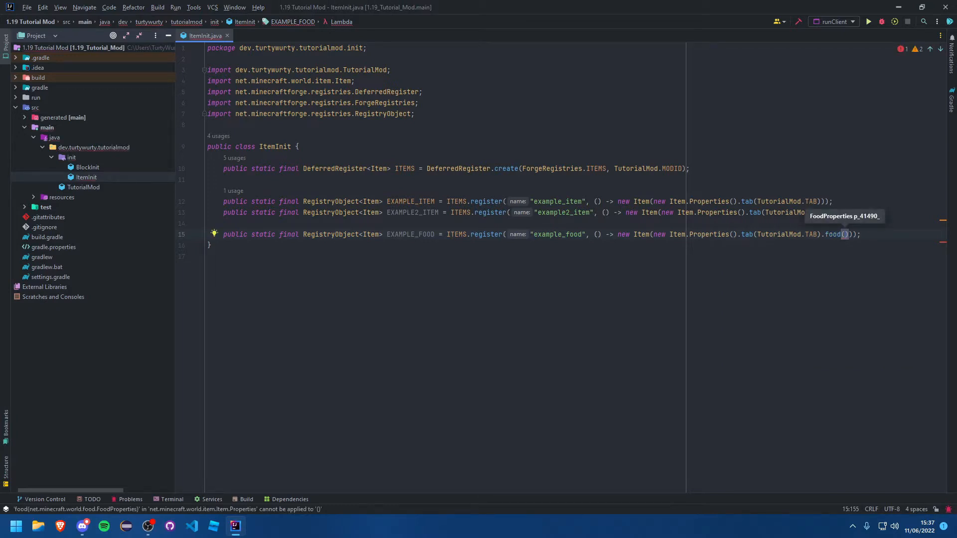
text(new F)
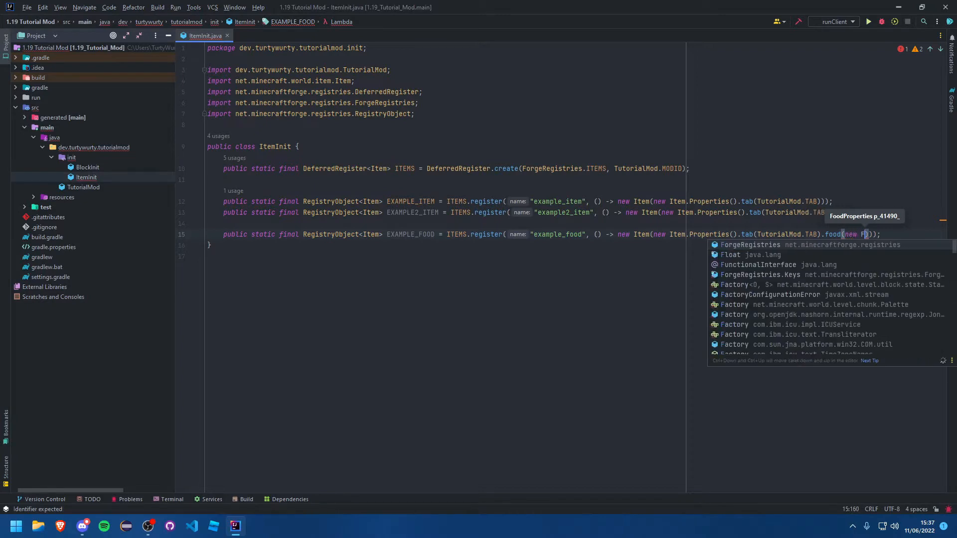
text(oo)
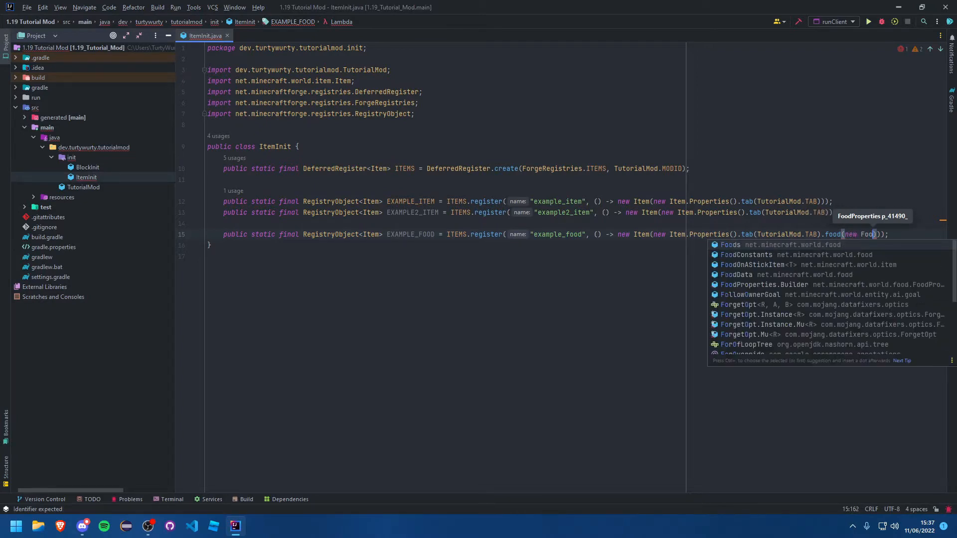
text(P)
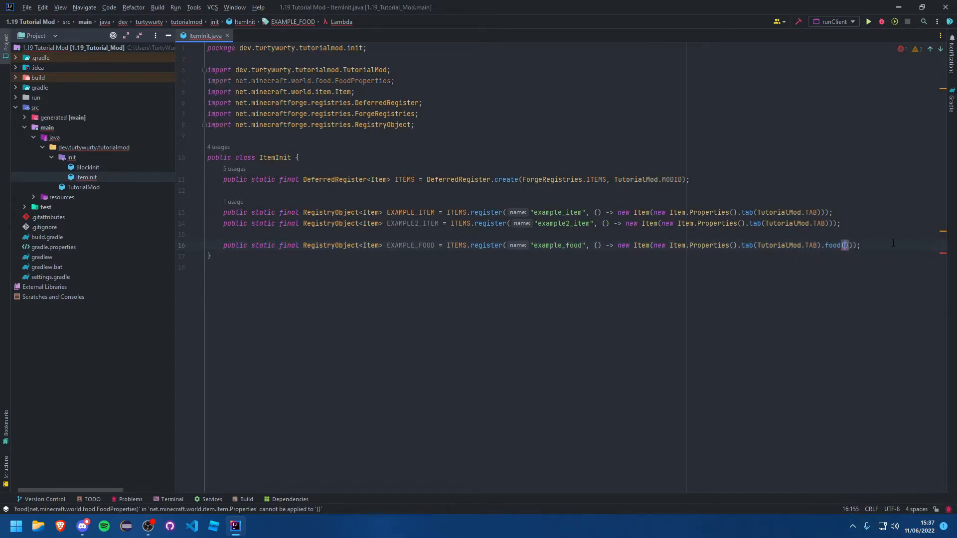
Add a nested public static class Foods with a public static final FoodProperties field
text(p)
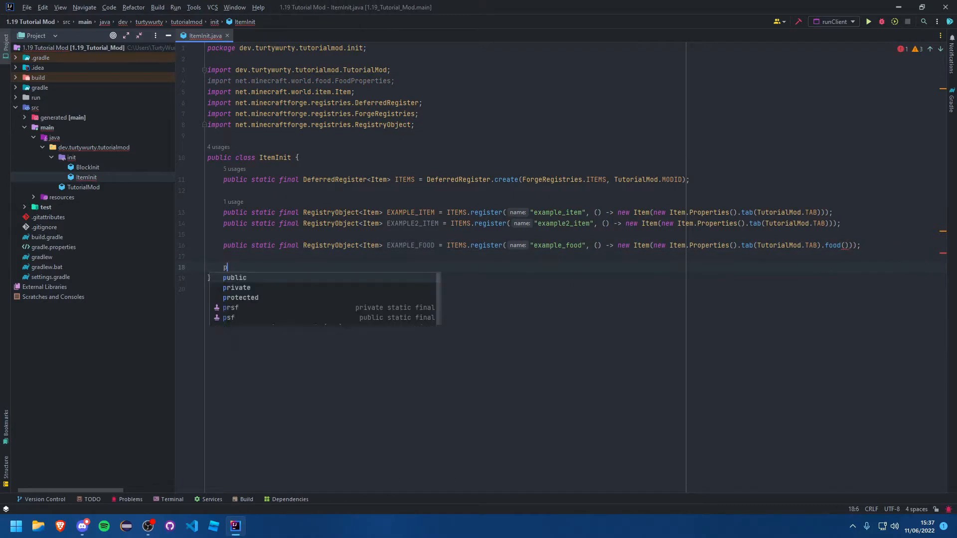
text(ublic static class Foods {)
text(public s)
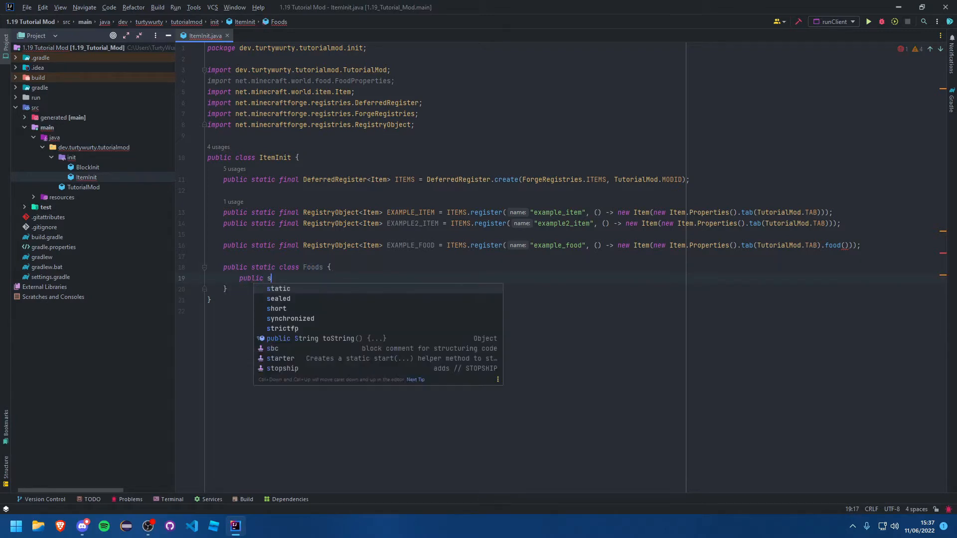
text(tatic final)
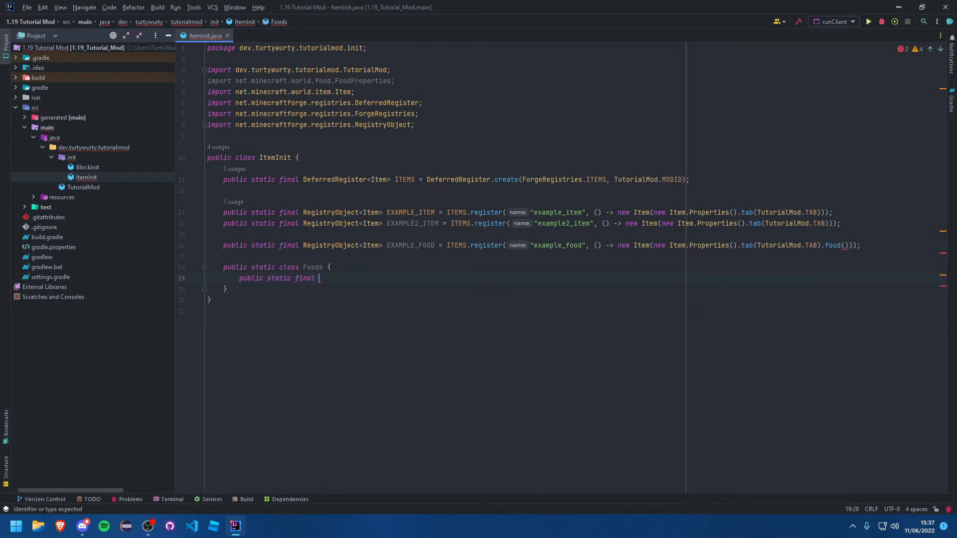
text(Food)
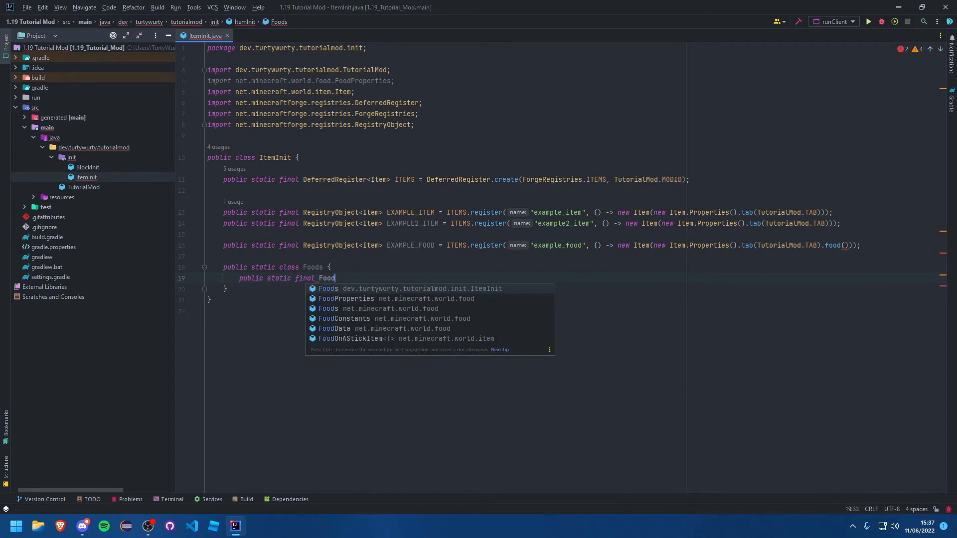
click(346, 299)
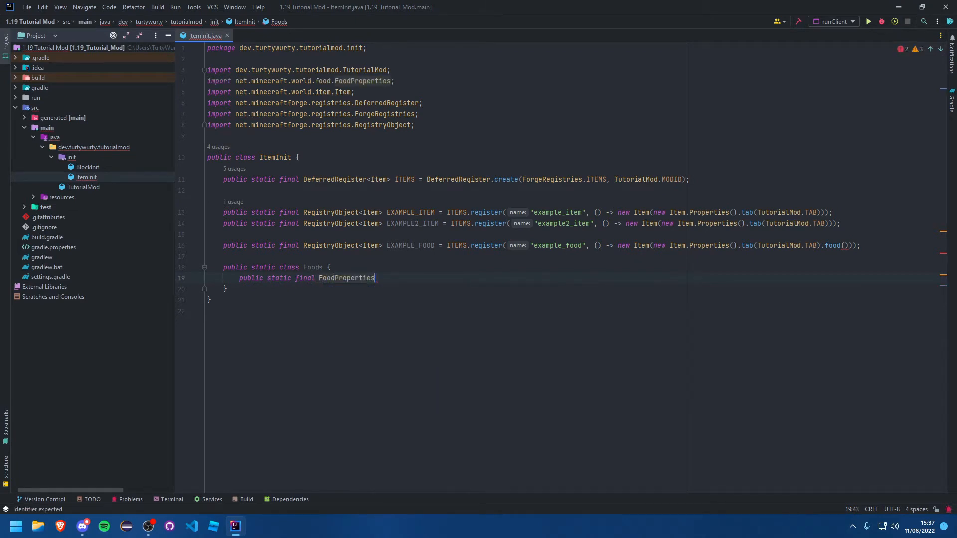
Name the field EXAMPLE_FOOD and assign it new FoodProperties.Builder().build()
text(EXAMPLE)
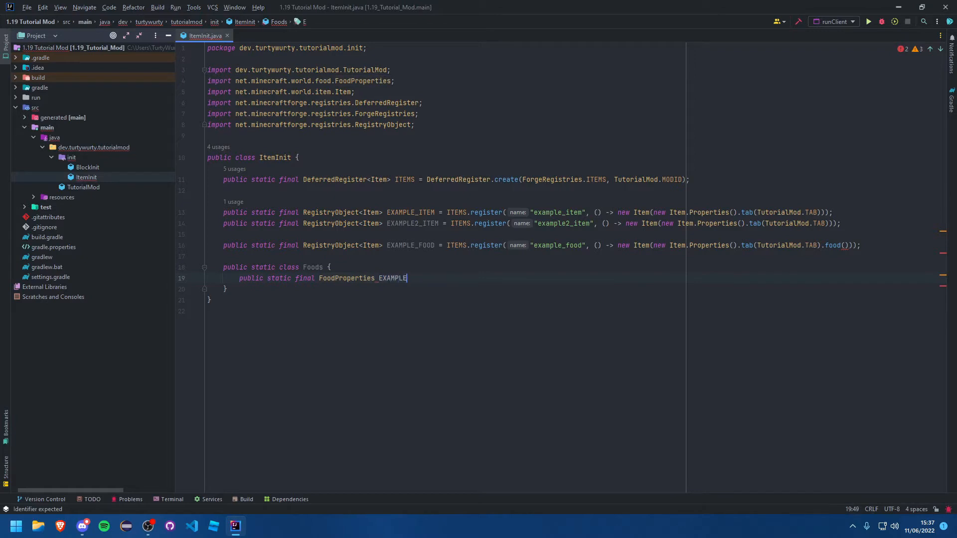
text(_FOOD =)
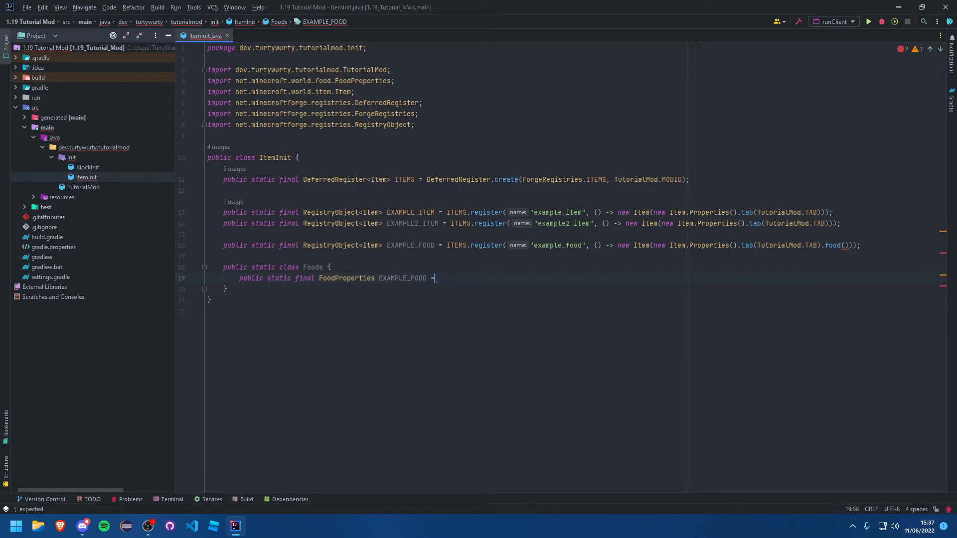
text(new FoodProperties.Builder();)
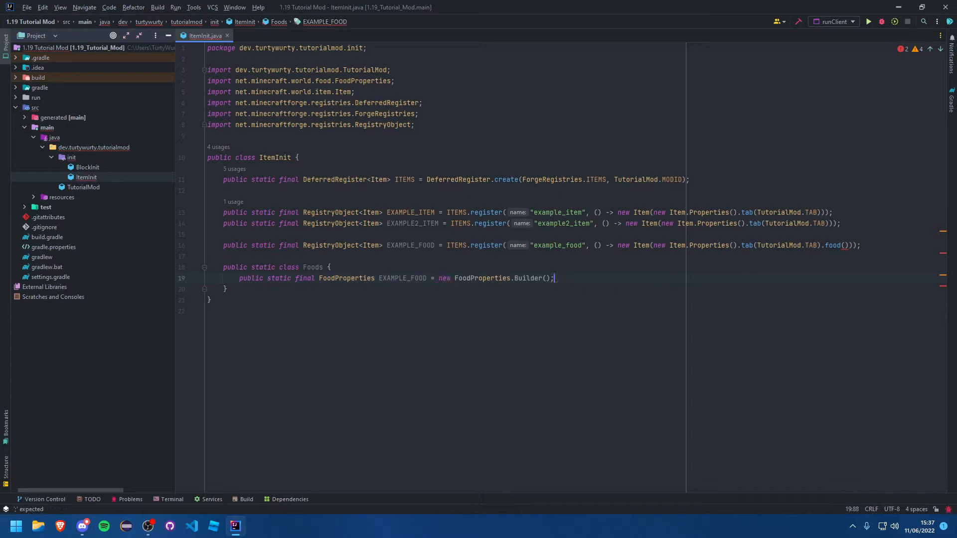
text(.build()
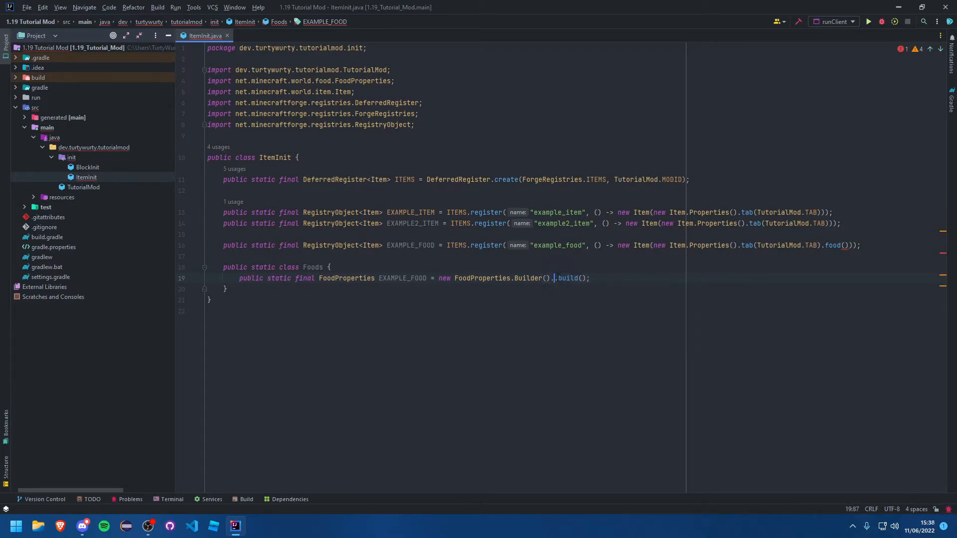
Chain nutrition(6), saturationMod(0.6f) and meat() onto the EXAMPLE_FOOD builder before build()
text(.)
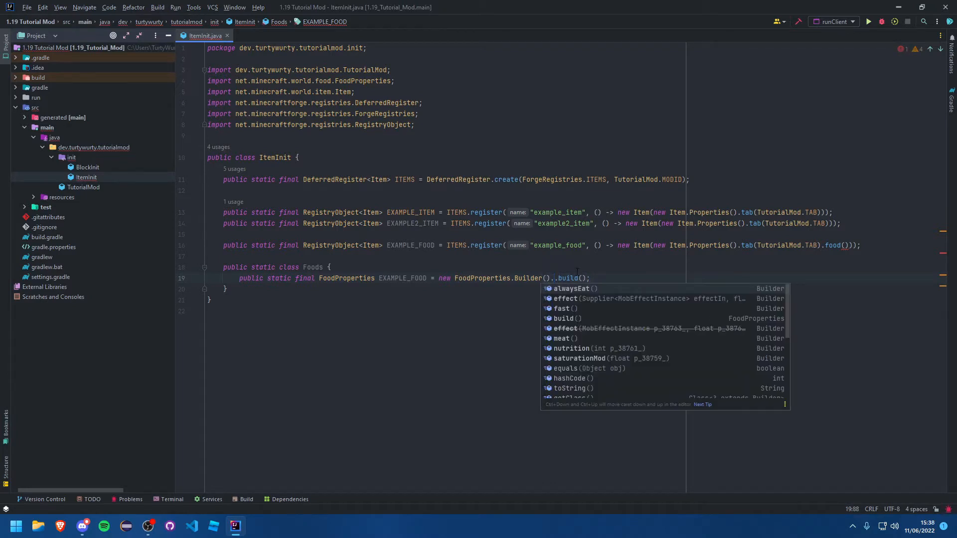
mouse_move(564, 341)
text(nutrition()
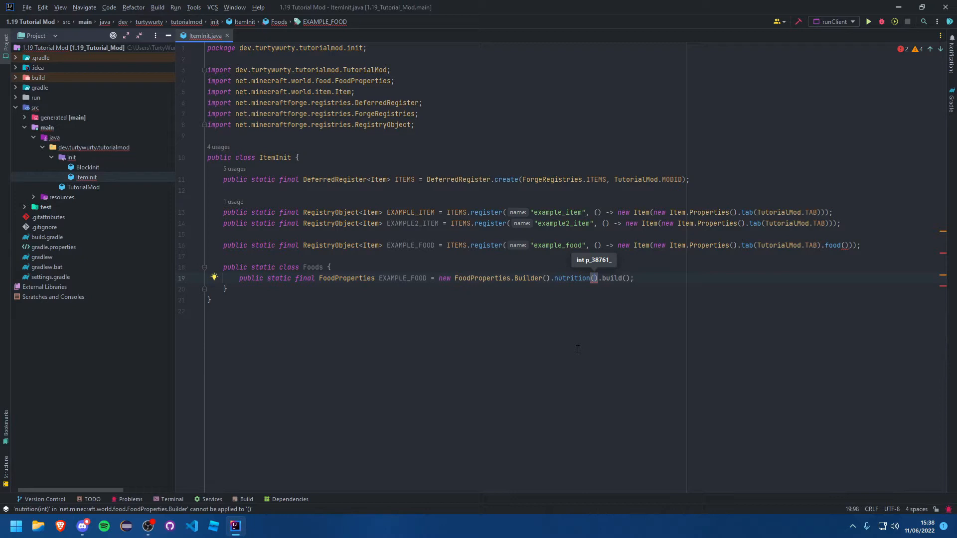
text(4)
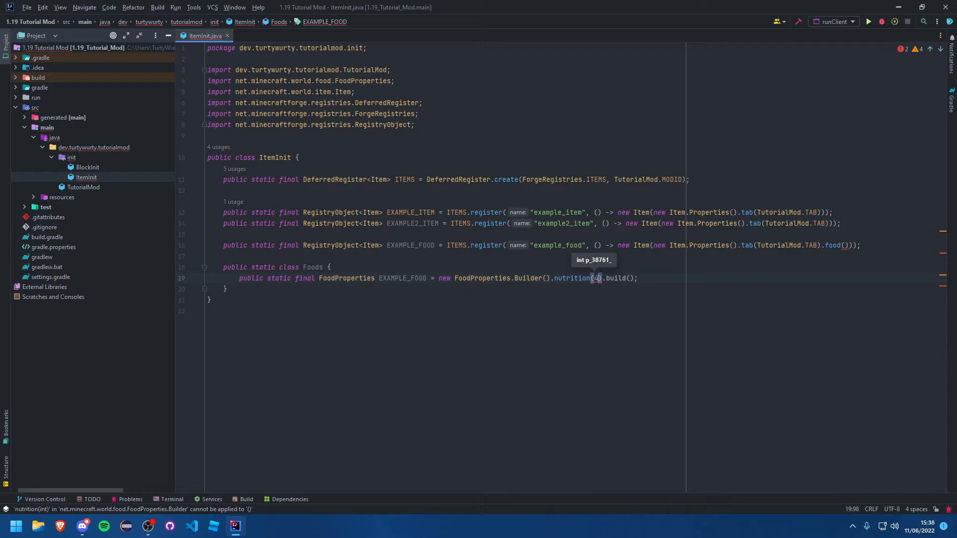
text(p_38761_)
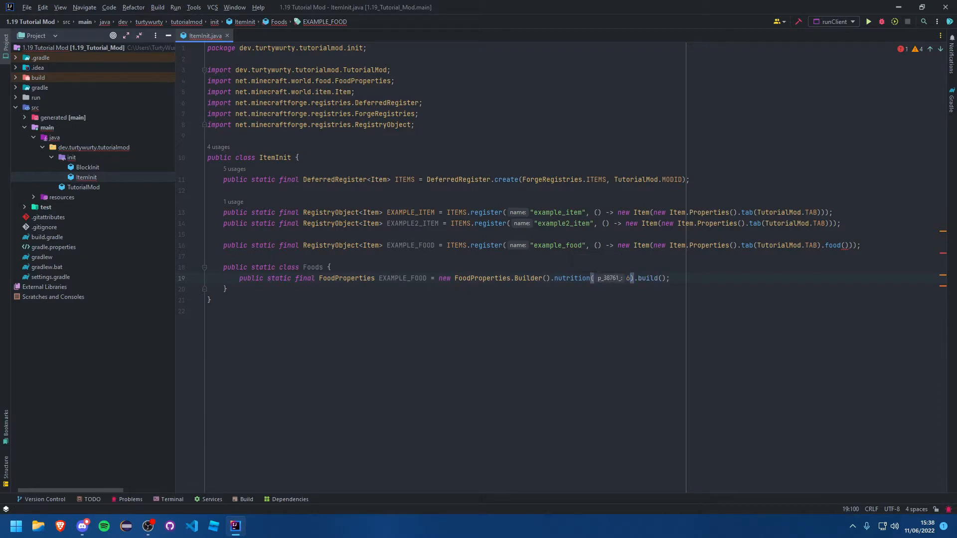
text(.saturationMod().)
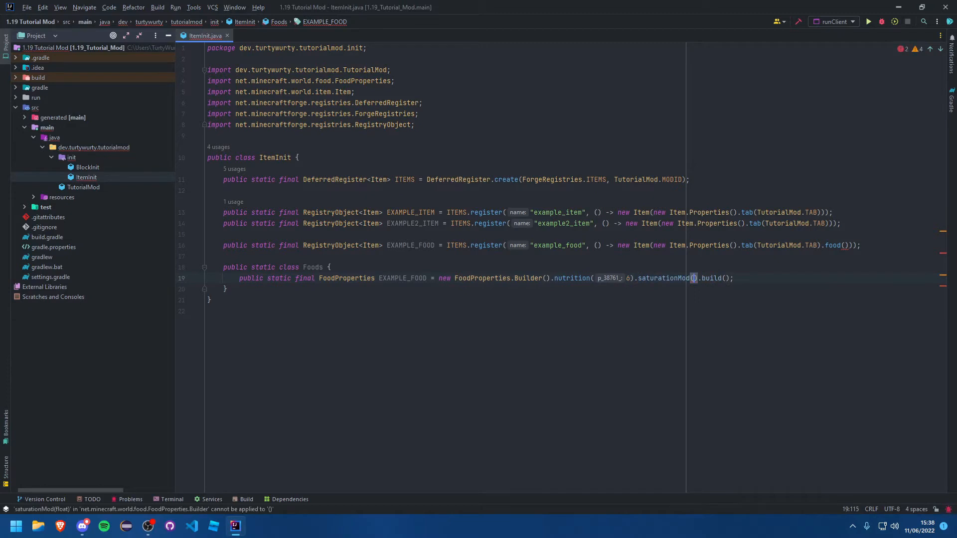
mouse_move(694, 278)
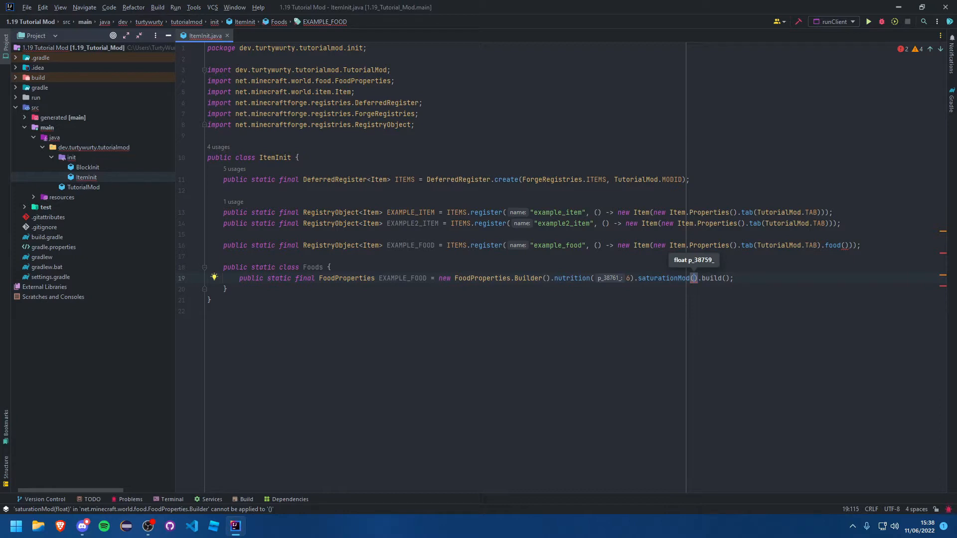
text(1)
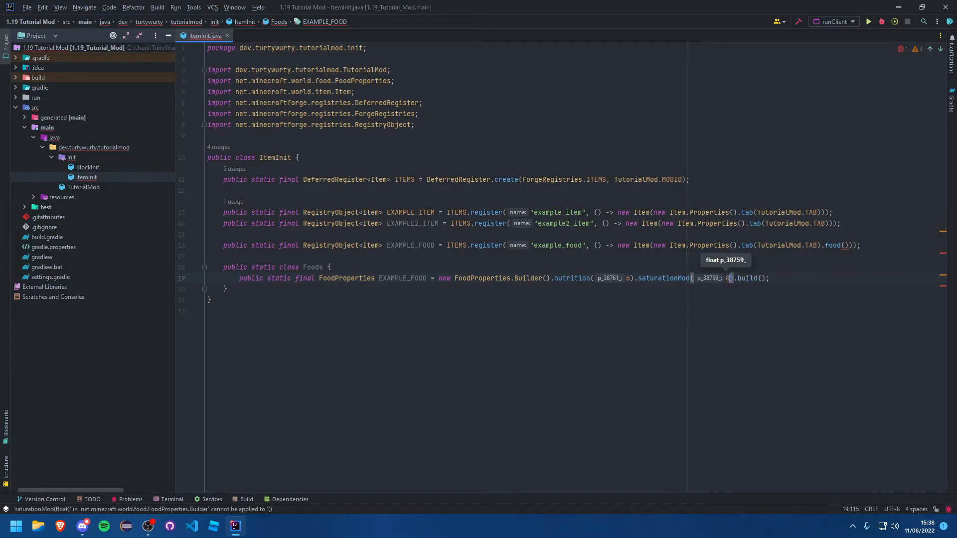
text(0.6f)
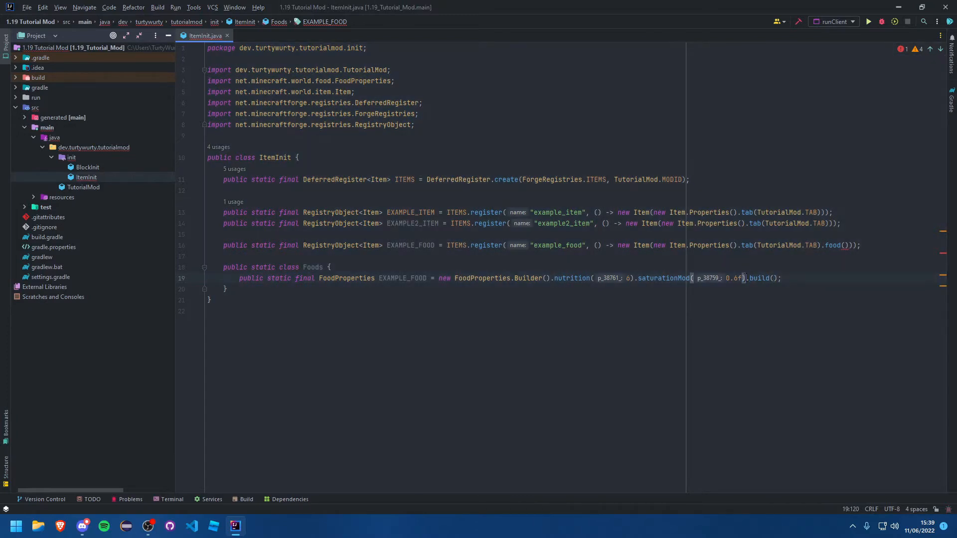
text(.)
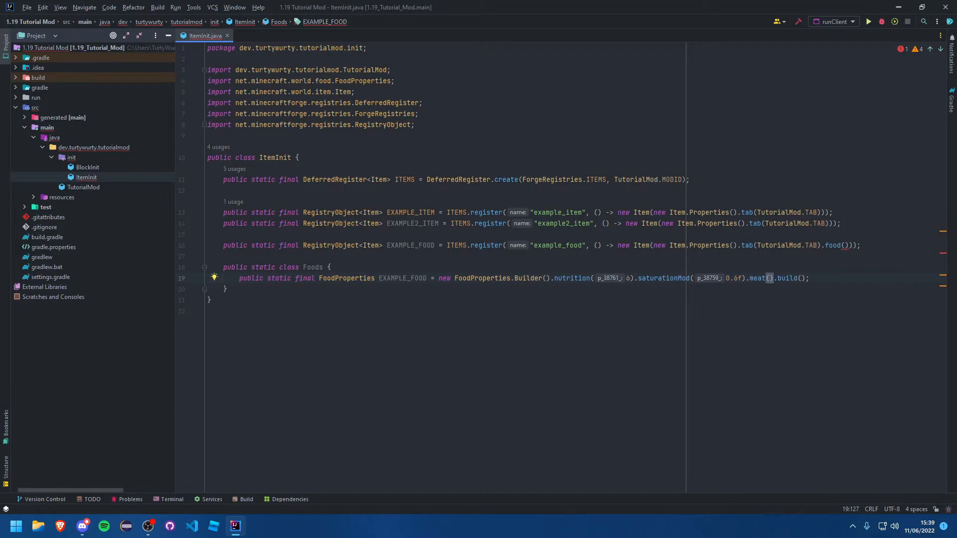
Add a fast() call after meat() so the food is eaten quickly
text(.)
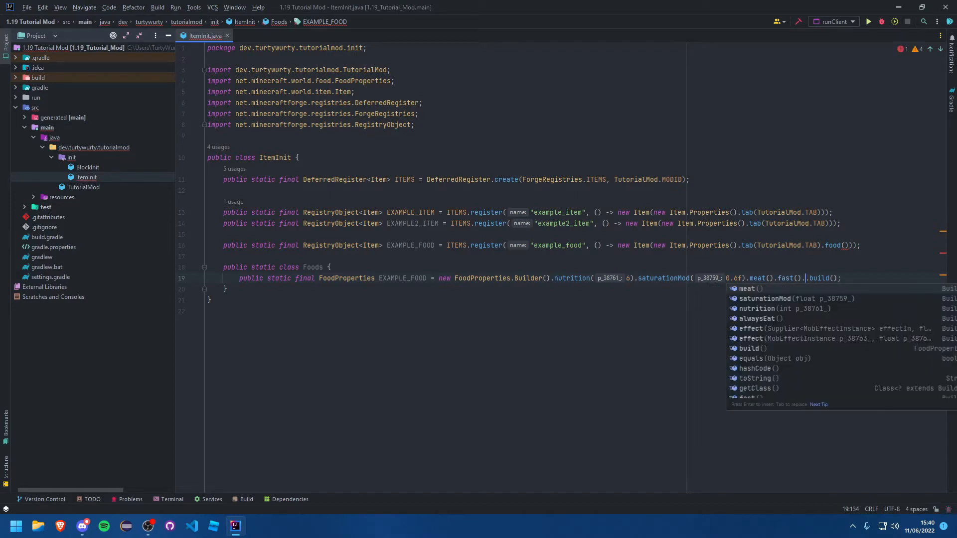
Start an .effect() call with a lambda creating a new MobEffectInstance
text(.)
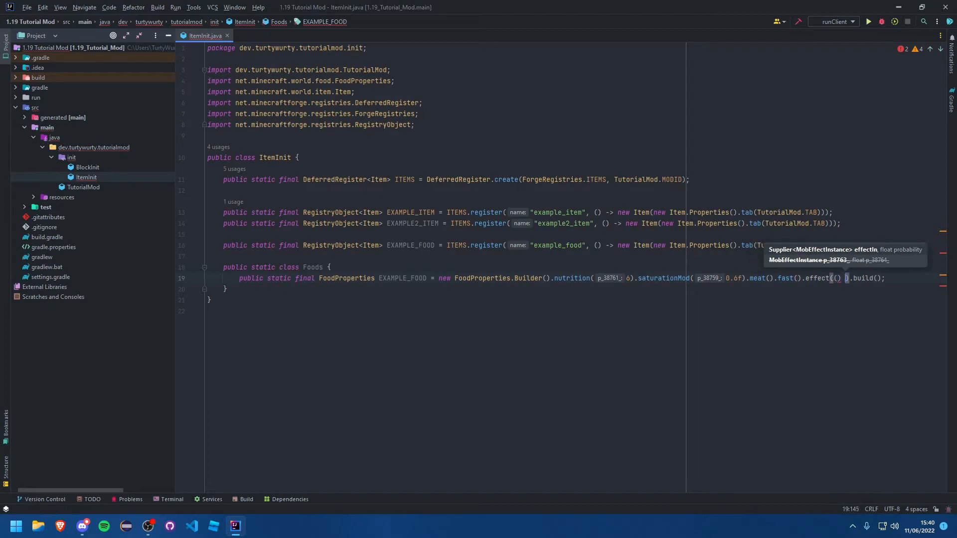
text(-> new)
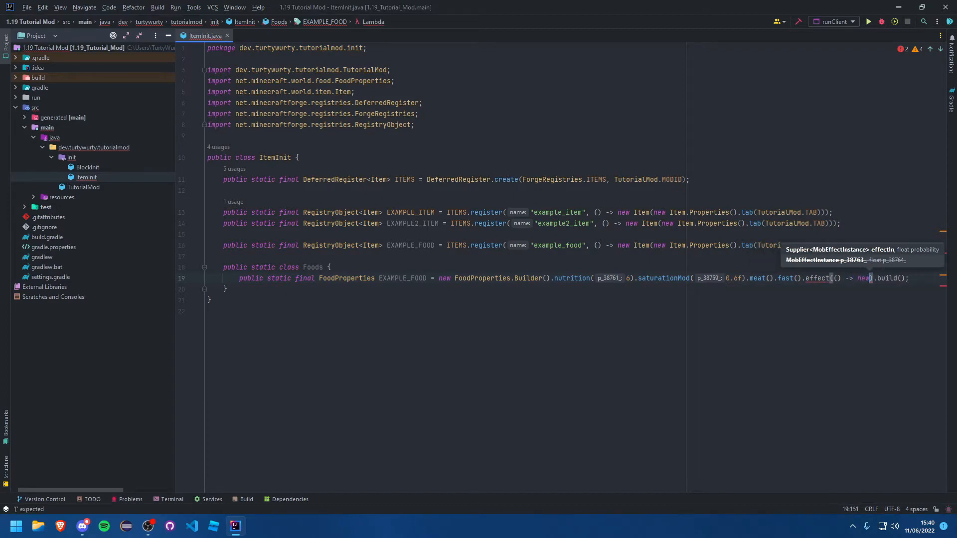
text(MobEffectInstance()
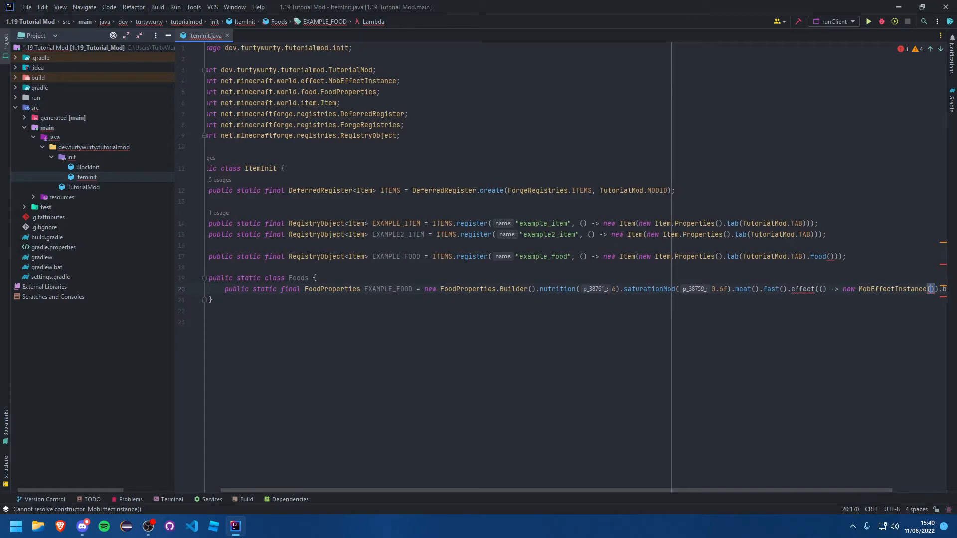
key(ctrl+space)
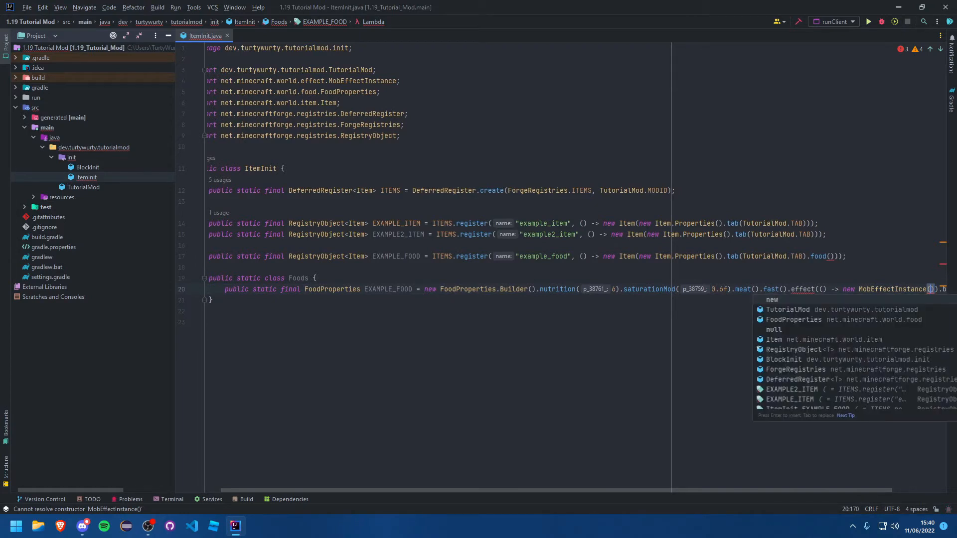
key(Escape)
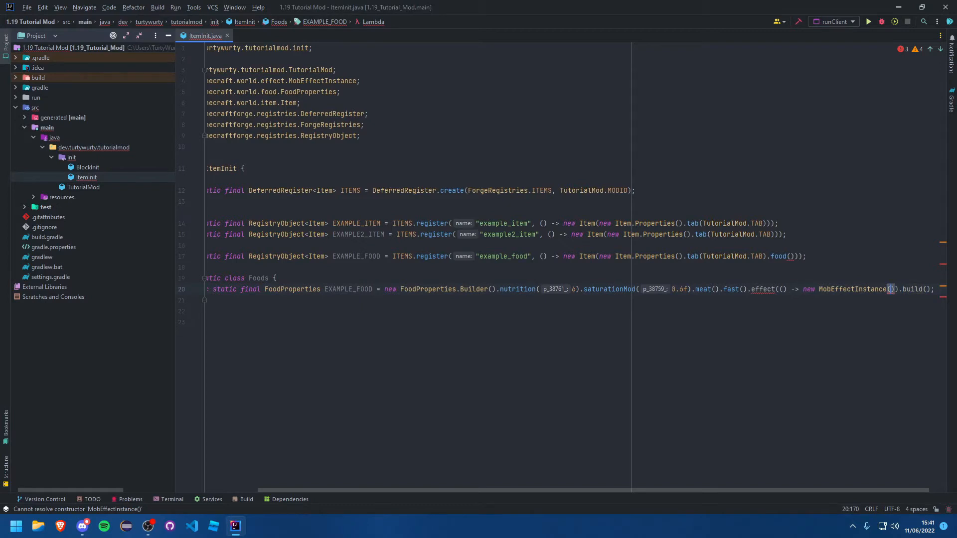
Give the effect MobEffects.DIG_SPEED for 600 ticks at level 3 with 0.9f probability
text(MobEffects.)
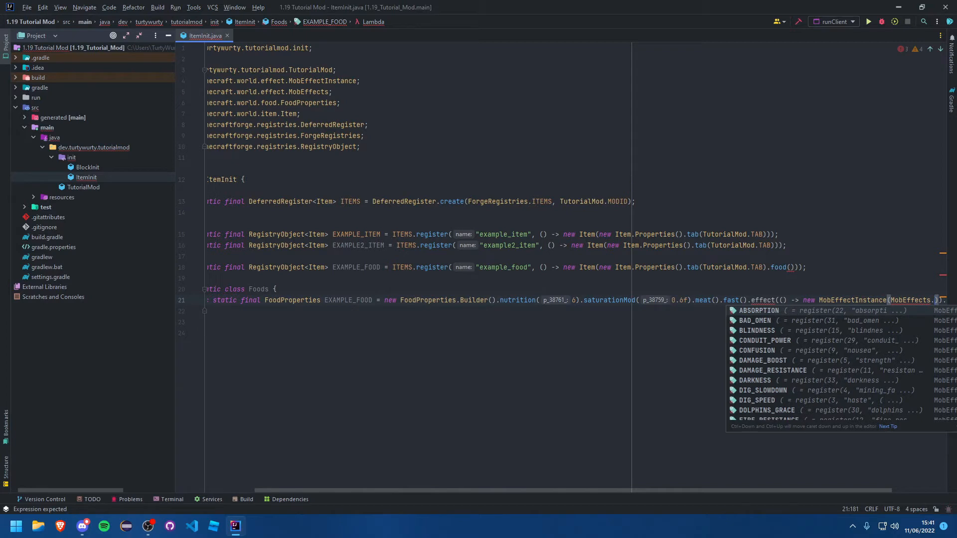
scroll(down, 3)
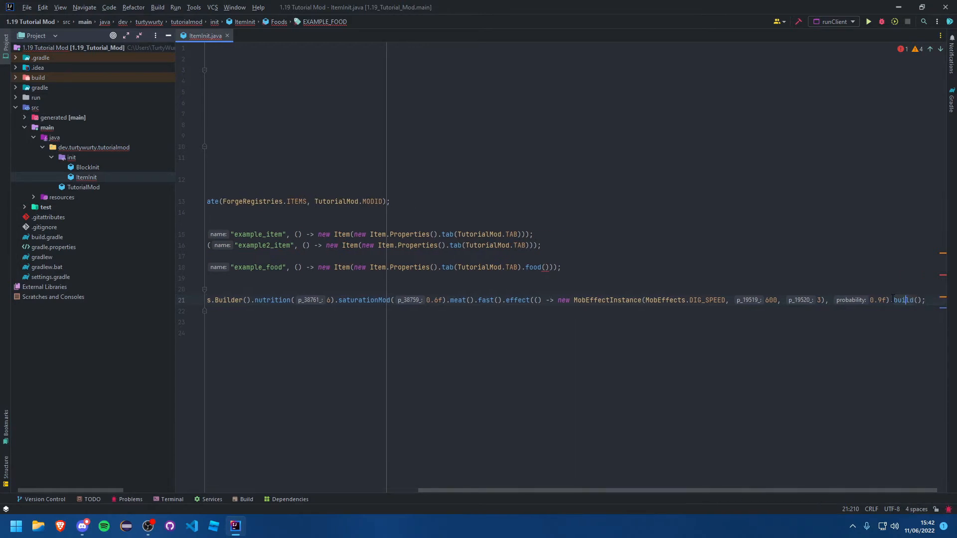
text(.)
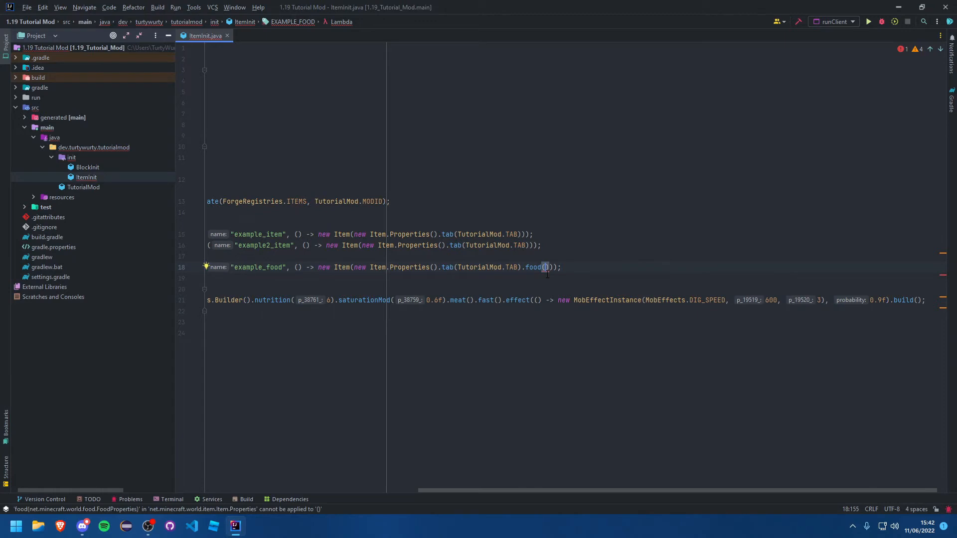
Pass Foods.EXAMPLE_FOOD into food(), split the builder chain one call per line, and close ItemInit
text(Foods.EXAMPLE_FOOD)
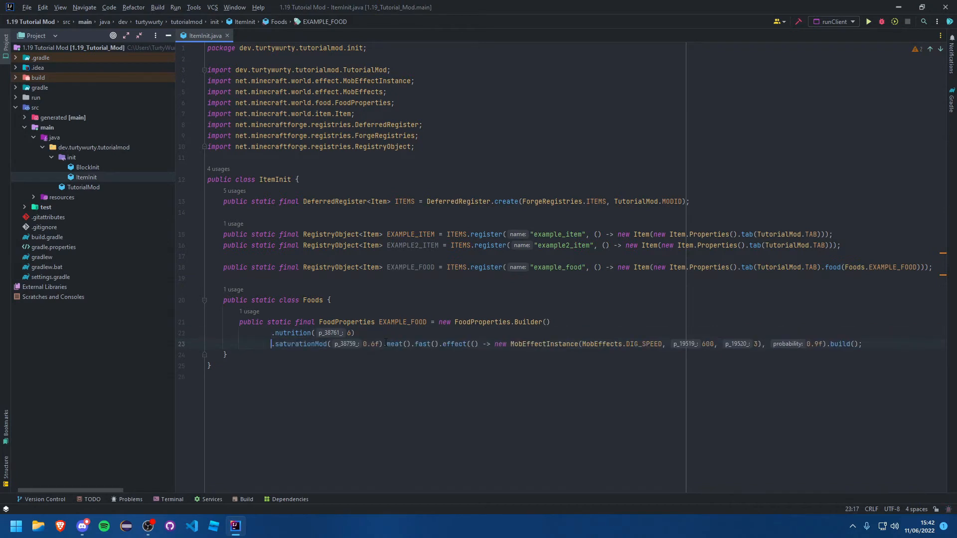
key(Enter)
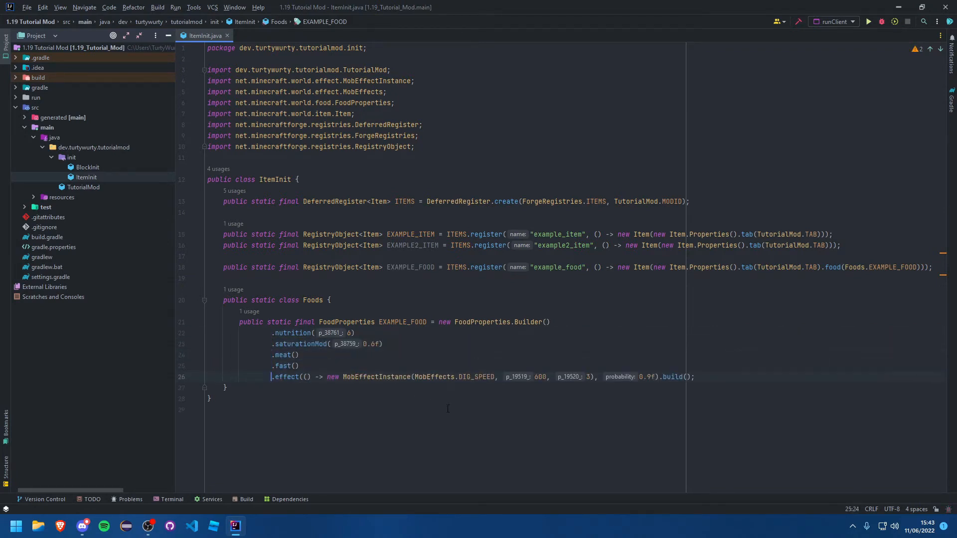
key(Enter)
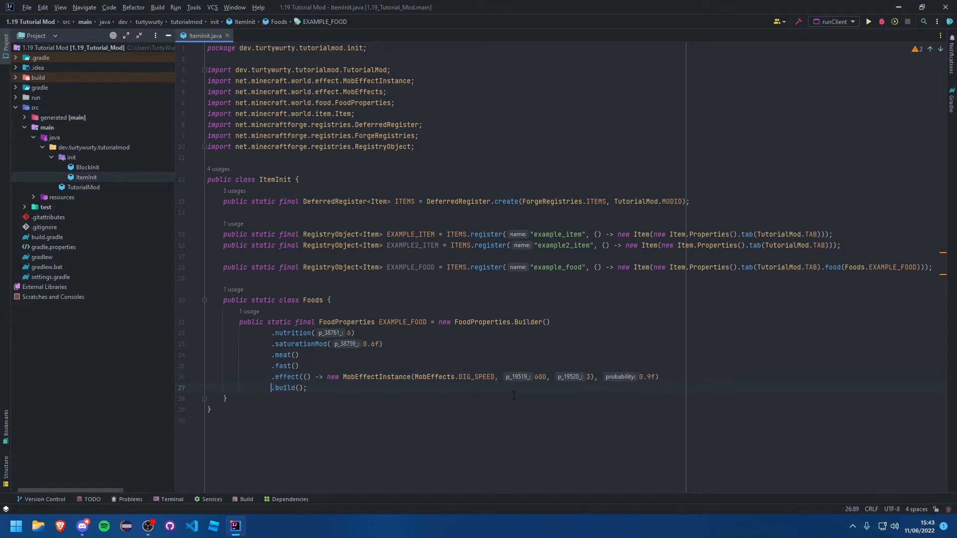
click(308, 388)
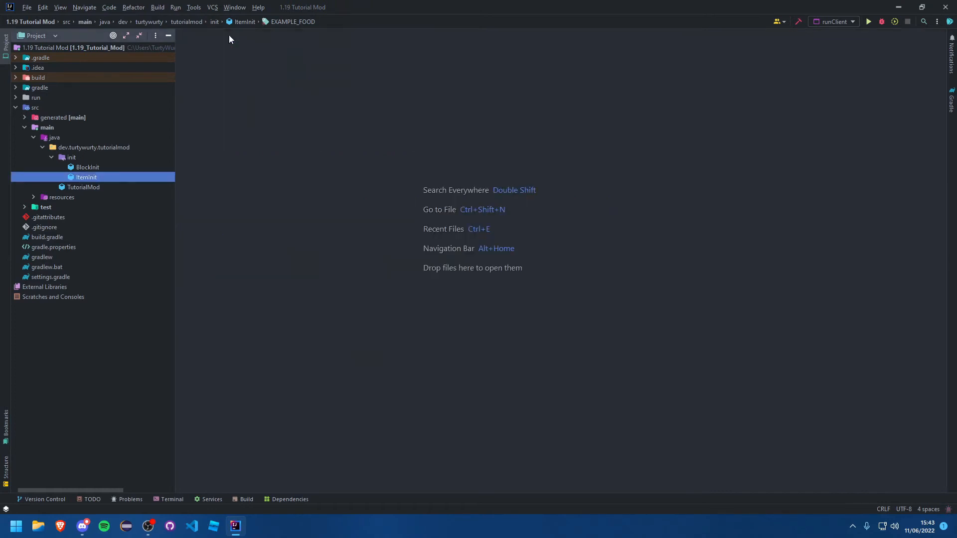
Locate and open the en_us.json lang file under resources/assets
click(50, 158)
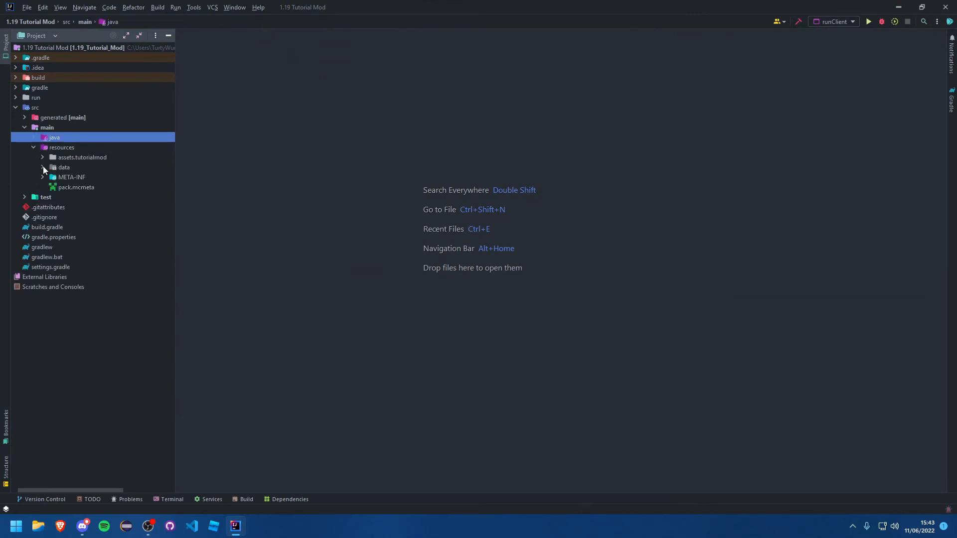
click(42, 158)
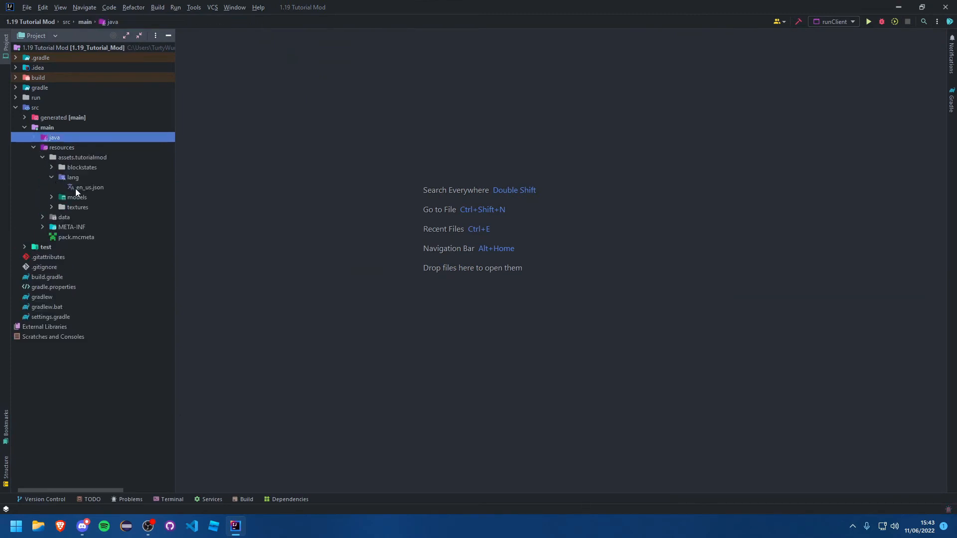
double_click(90, 187)
text("item.tutorialmod)
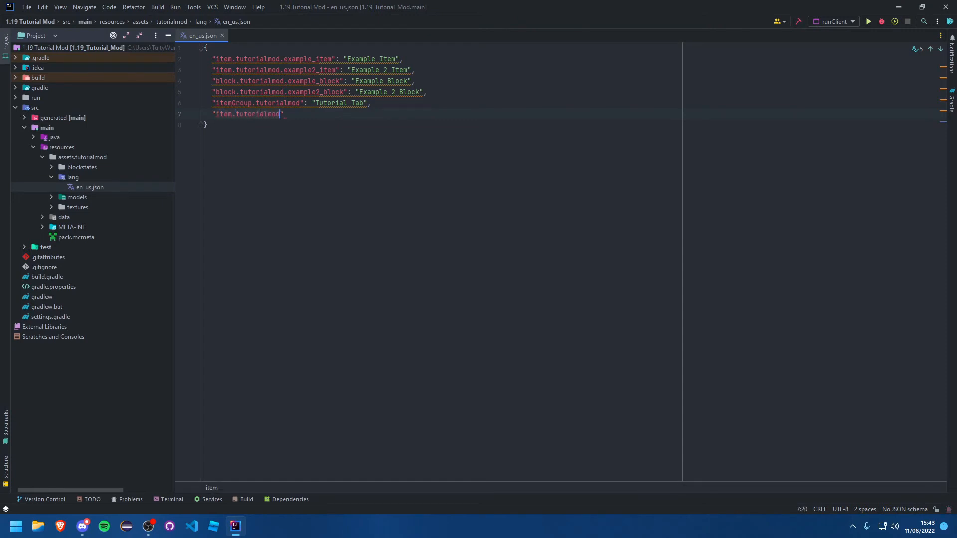
Add "item.tutorialmod.example_food": "Example Food" and close the lang file
text(.example_)
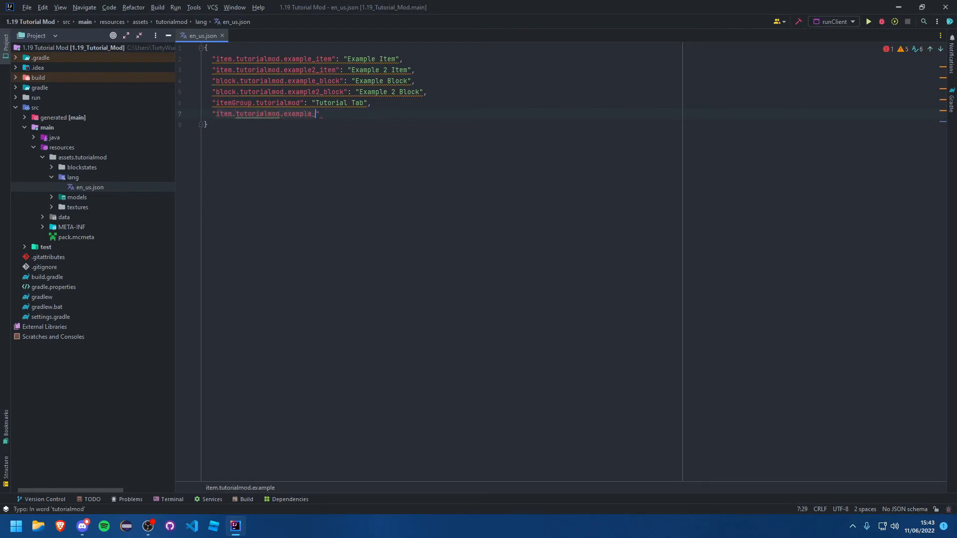
text(food": "")
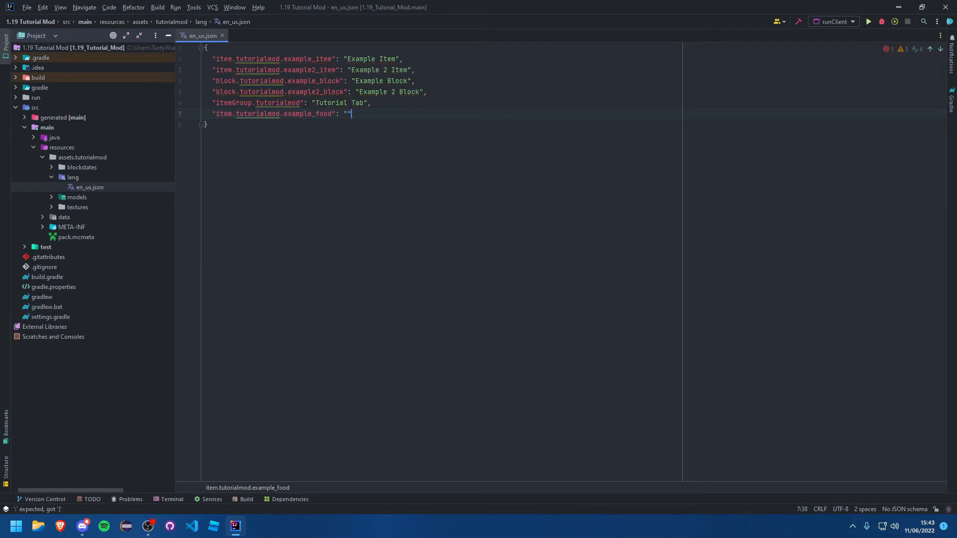
text(Exaa)
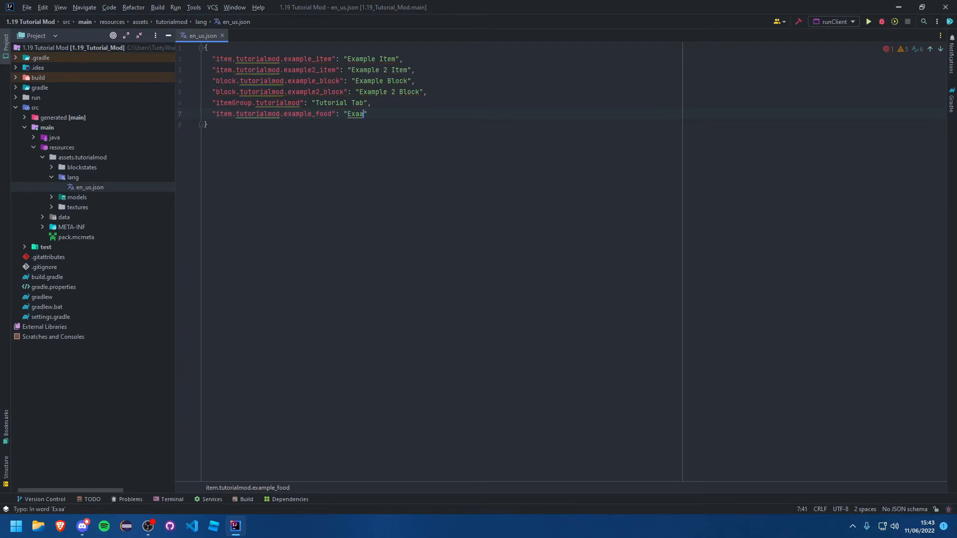
text(Example Food)
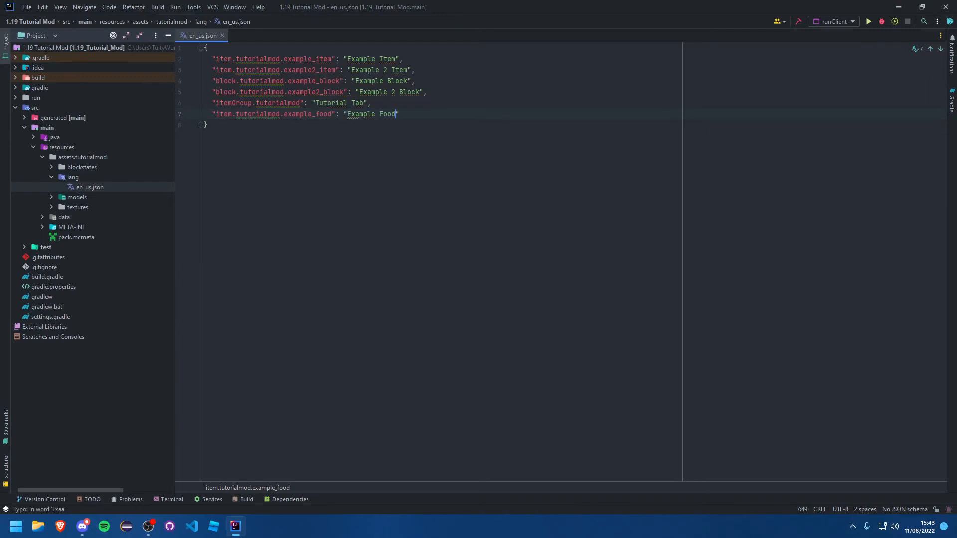
click(222, 36)
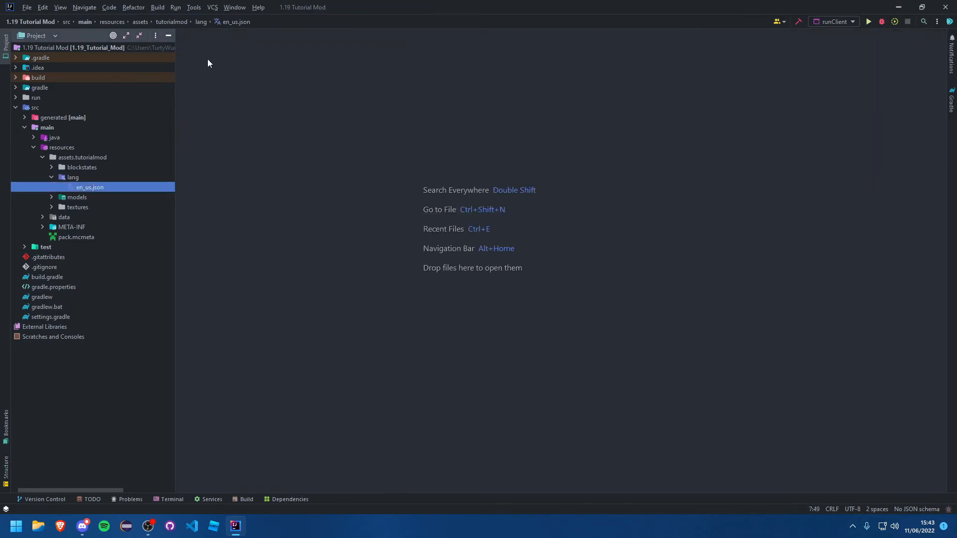
click(76, 207)
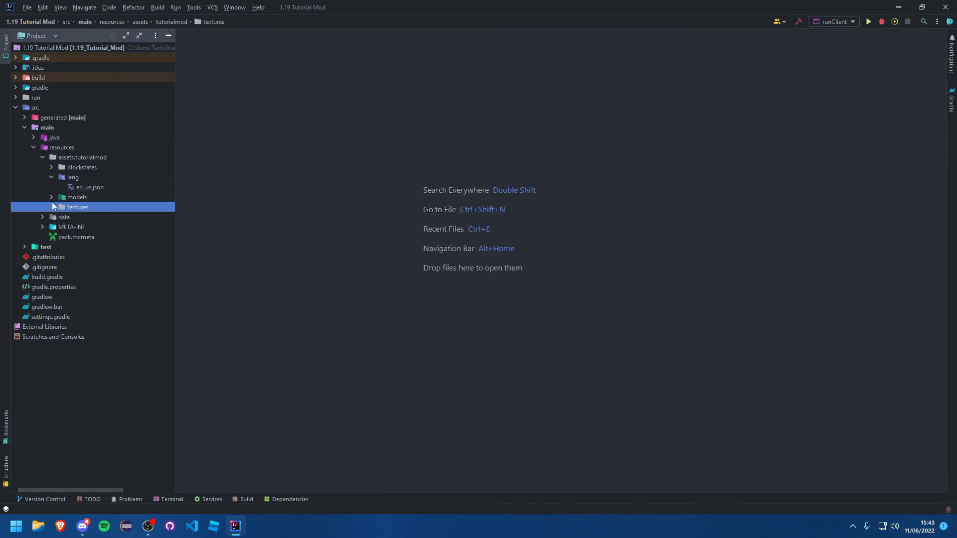
click(52, 208)
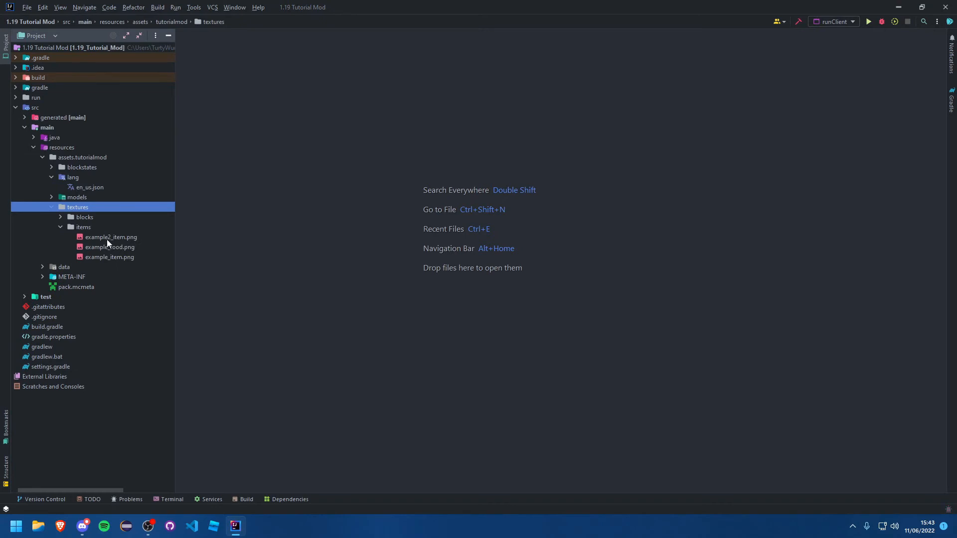
double_click(110, 247)
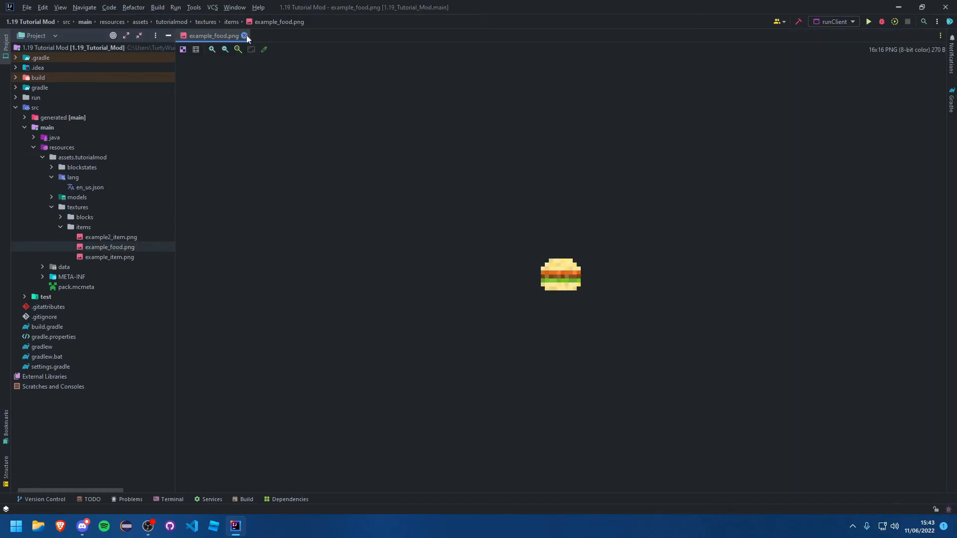
mouse_move(245, 36)
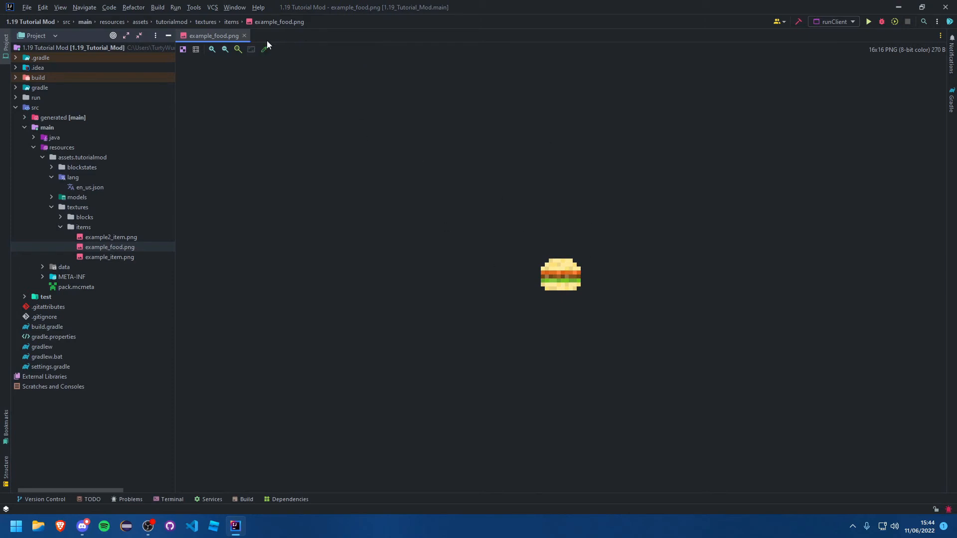
click(244, 36)
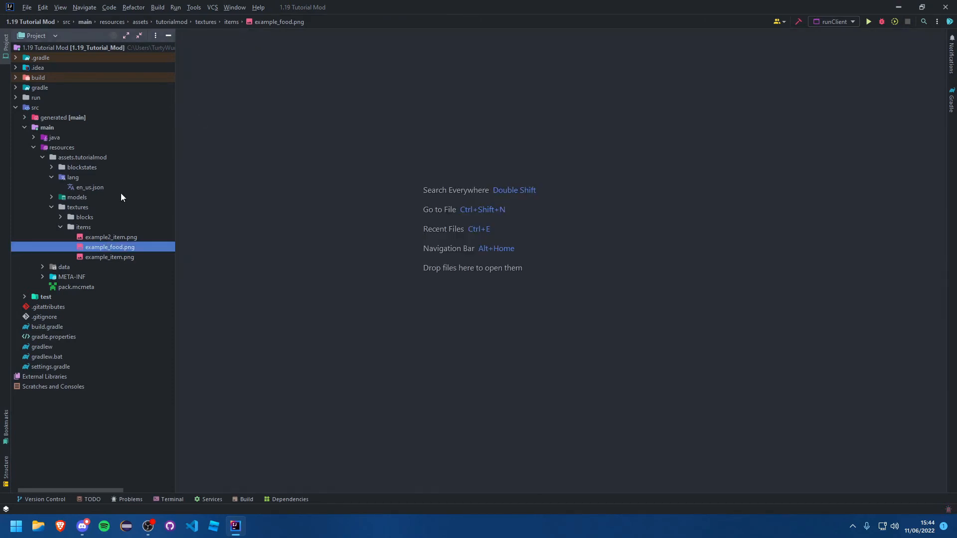
Copy example_item.json in models/item and paste it as example_food.json
click(60, 228)
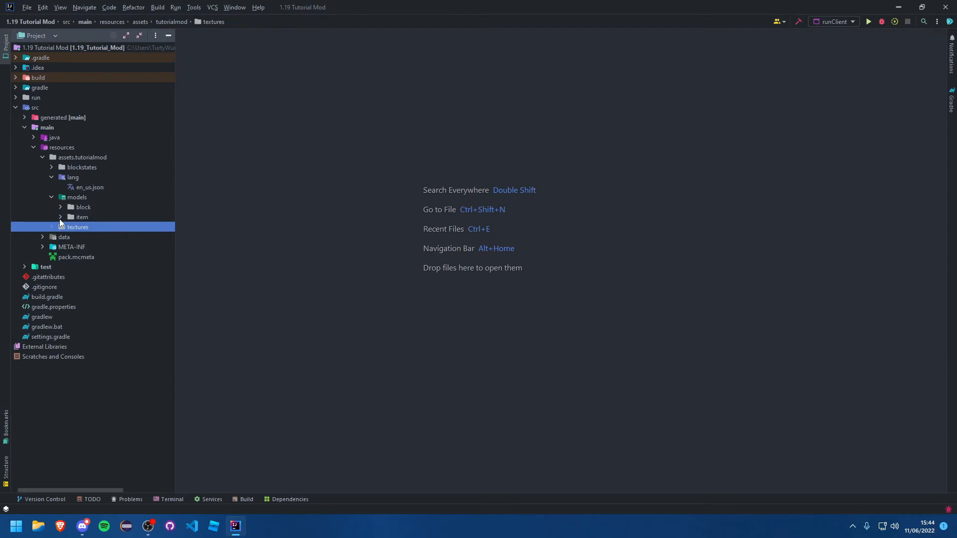
click(59, 217)
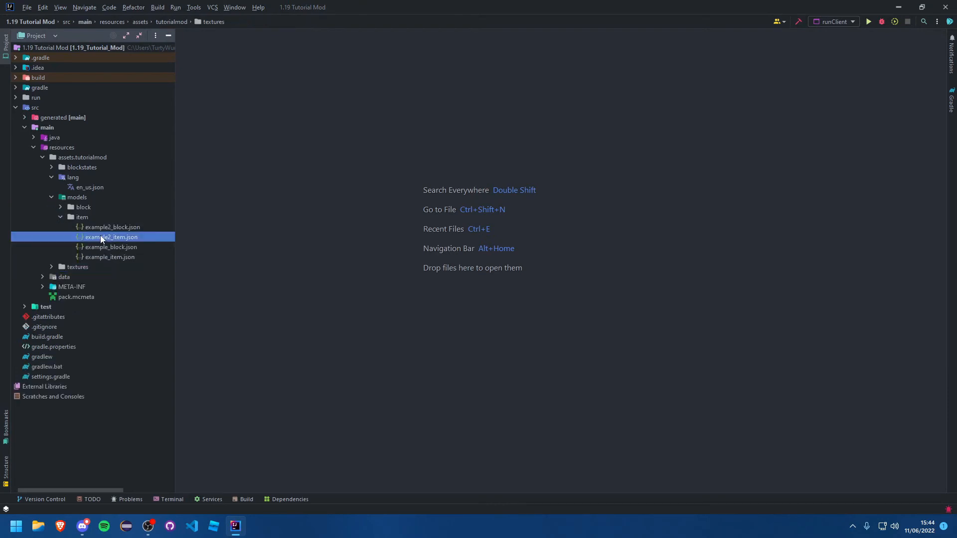
click(82, 217)
text(example_food.json)
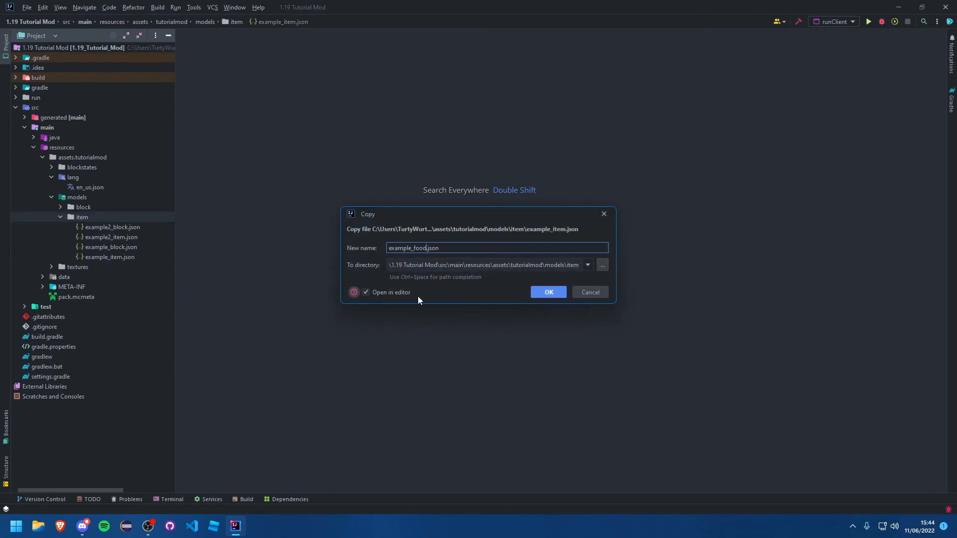
click(548, 292)
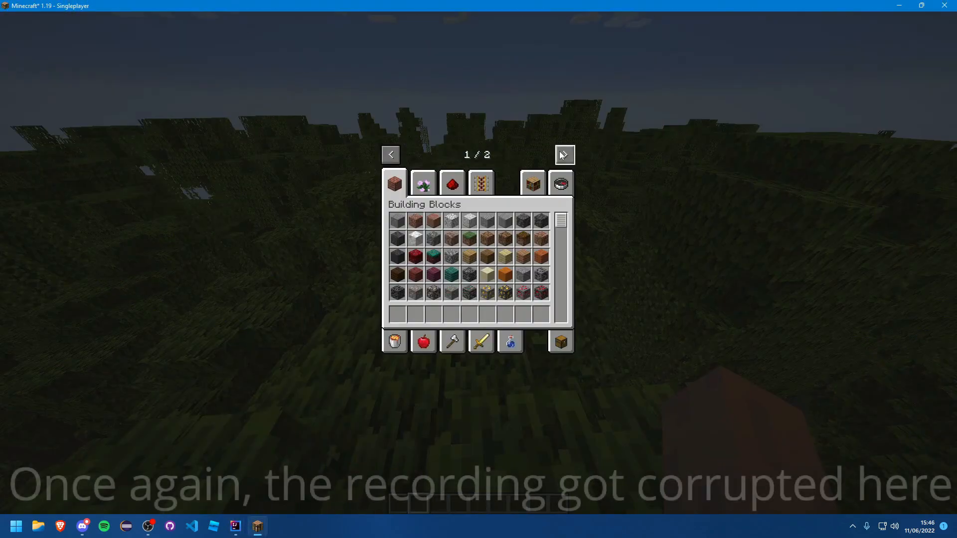
Check the generated folder in the code project while the game loads
click(563, 155)
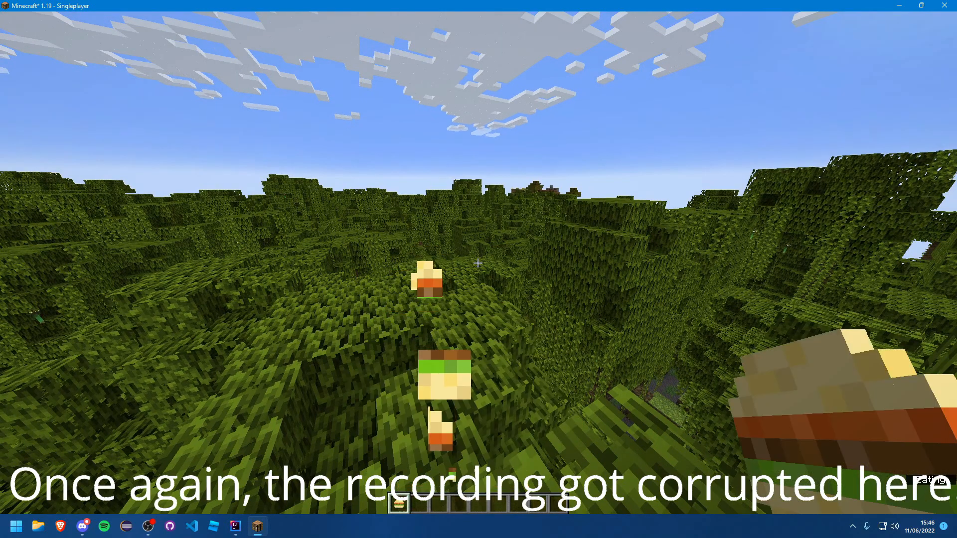
click(234, 526)
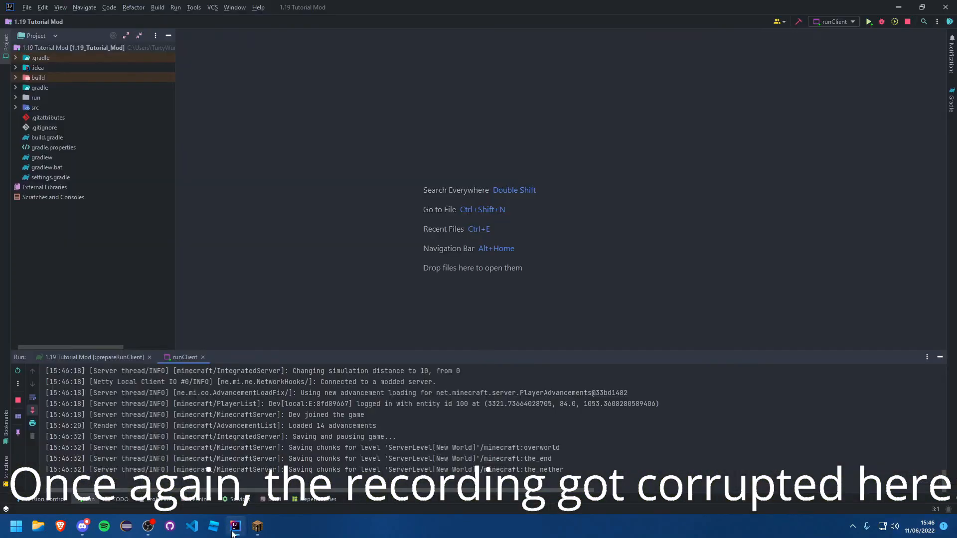
click(16, 108)
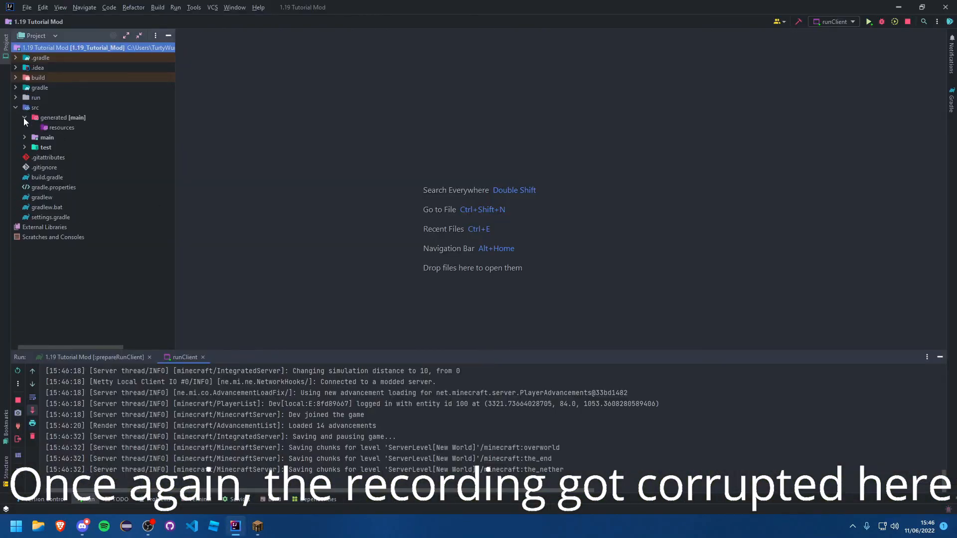
click(24, 136)
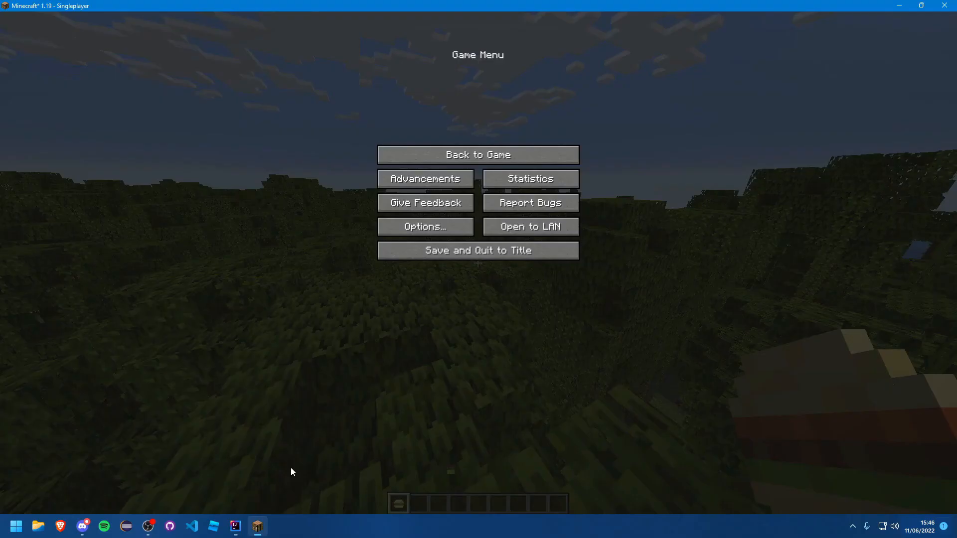
Grab the Example Food burger from the creative tab, eat it and gain Haste IV
click(477, 155)
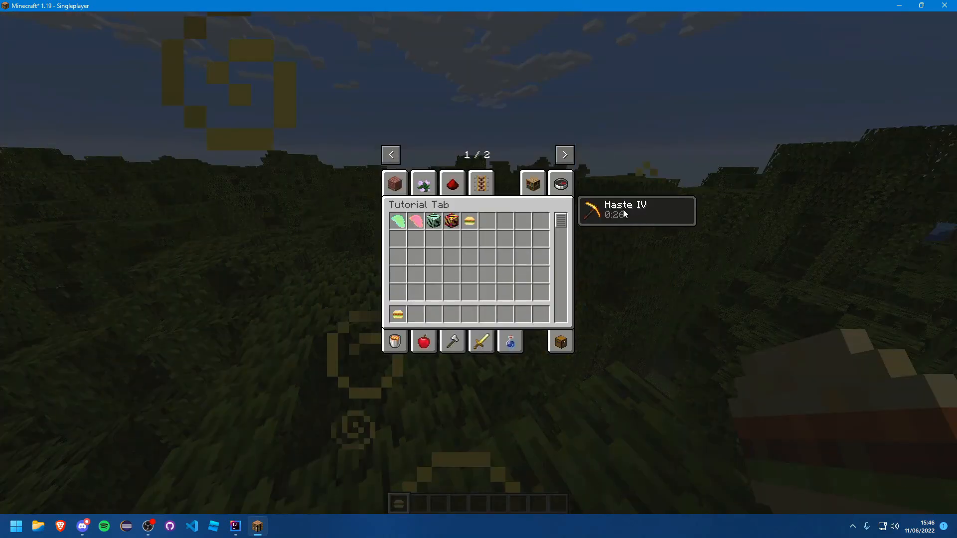
click(395, 341)
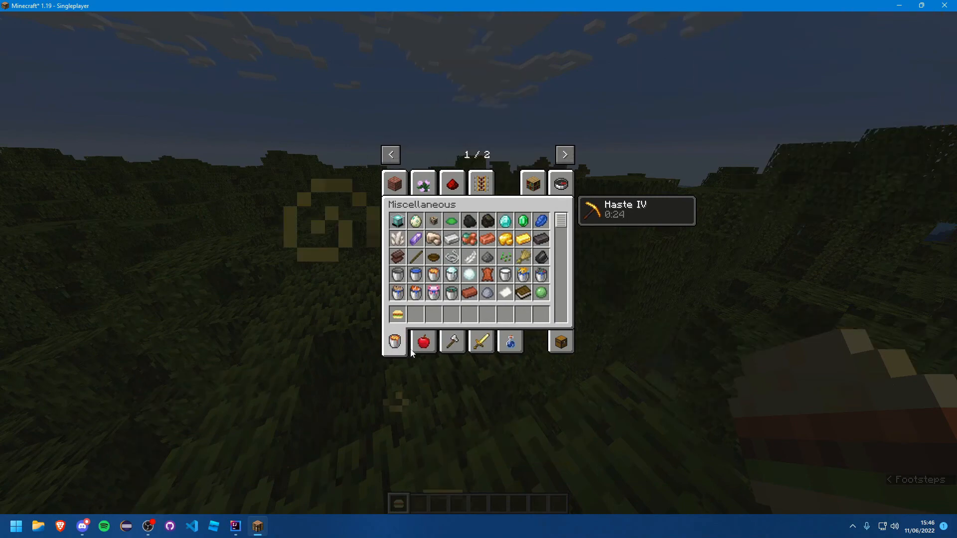
key(Escape)
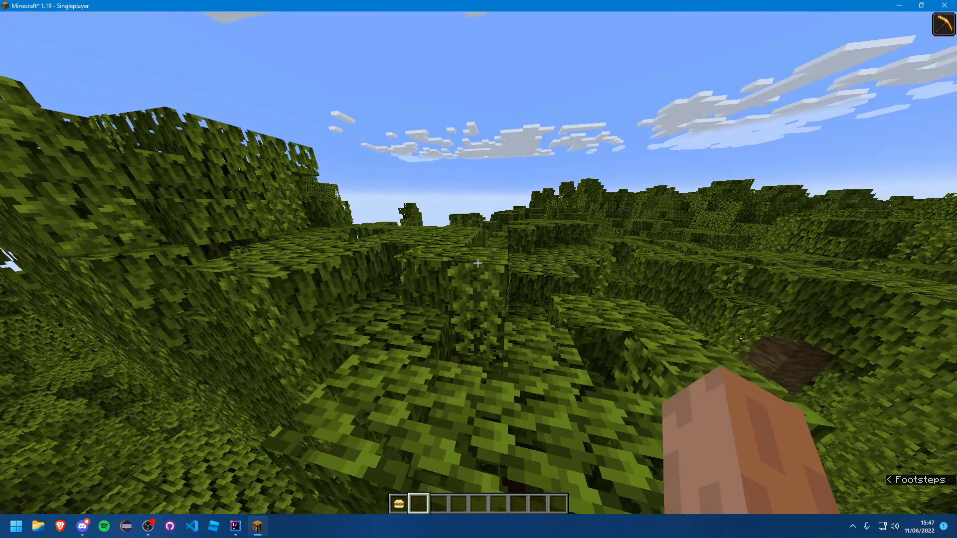
Apply the Hunger effect to the player with /effect give @s minecraft:hunger
key(e)
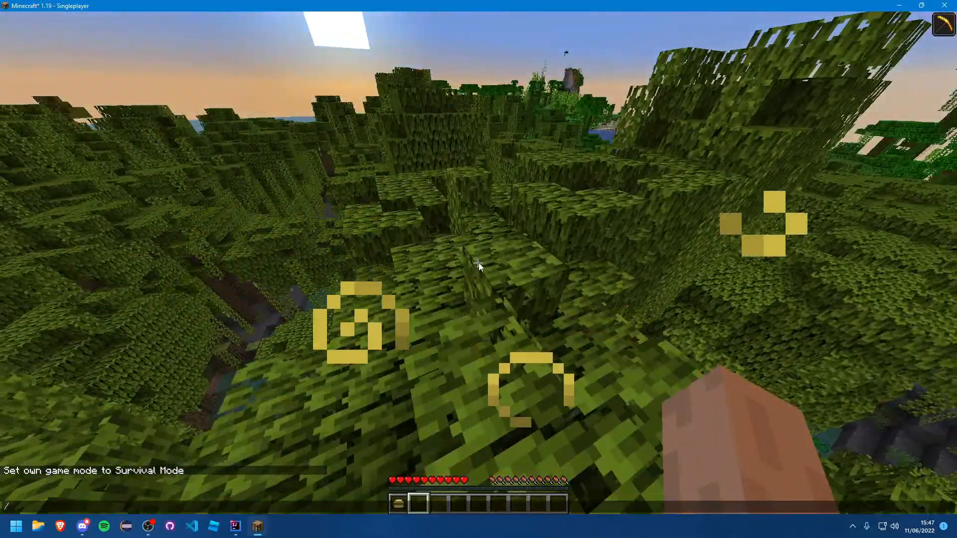
text(/effect give @s minecraft:hunger)
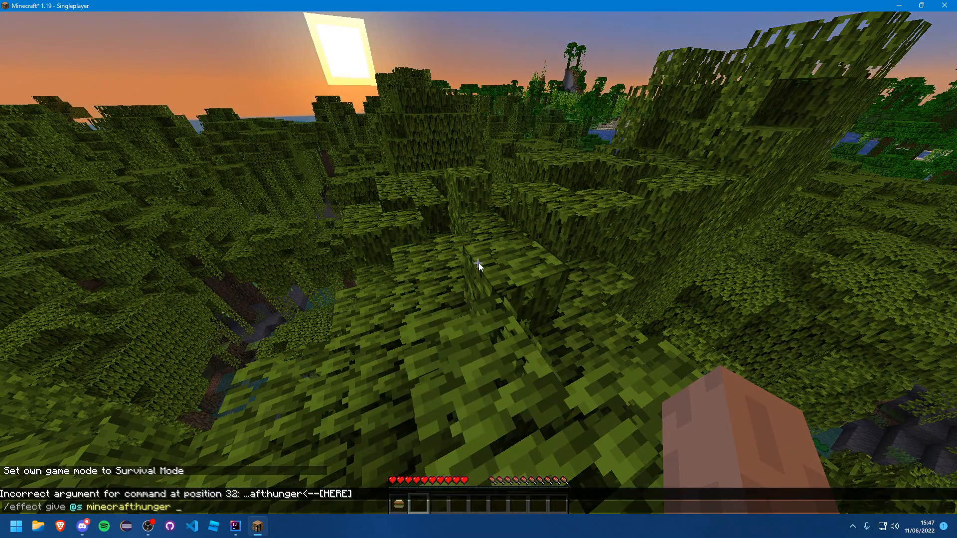
key(Enter)
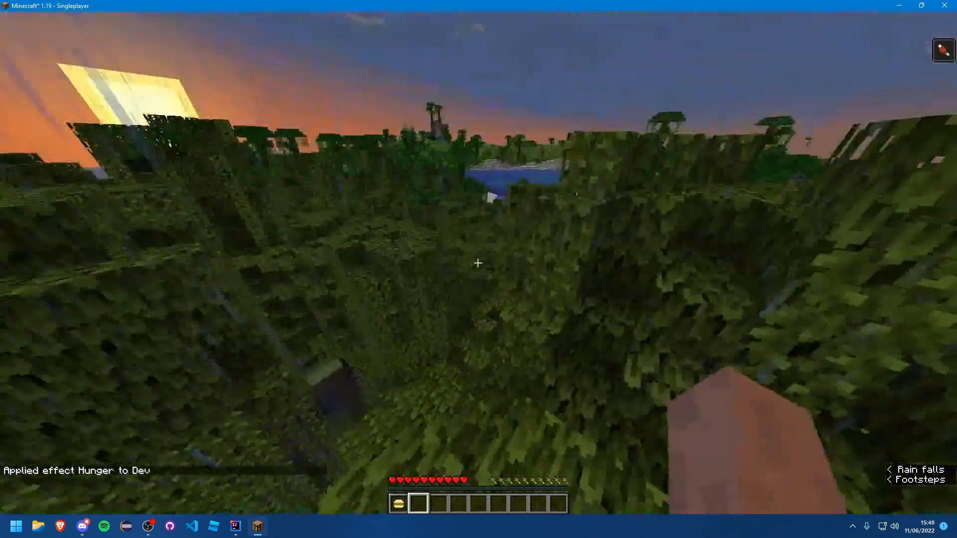
Check the inventory, then switch to Survival with /gamemode survival
key(e)
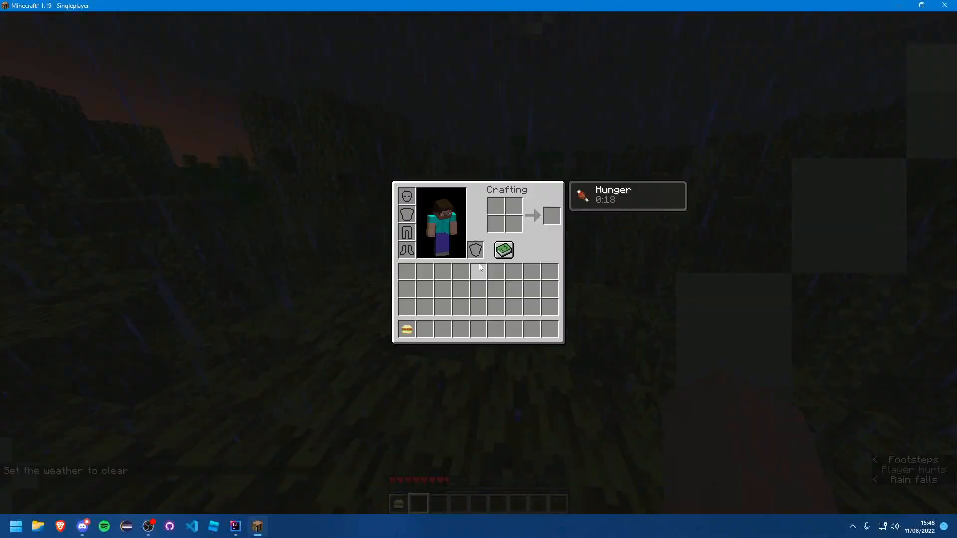
key(Escape)
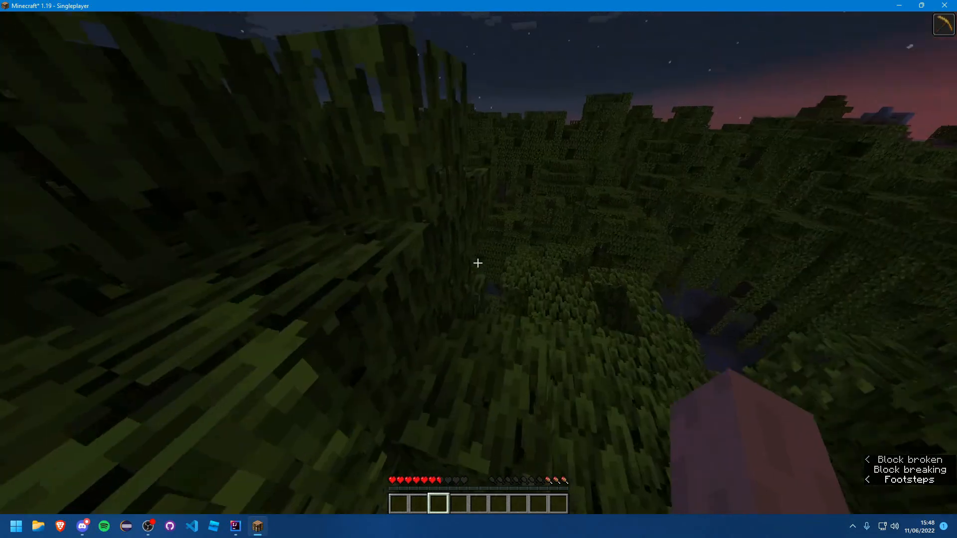
mouse_move(477, 263)
text(/)
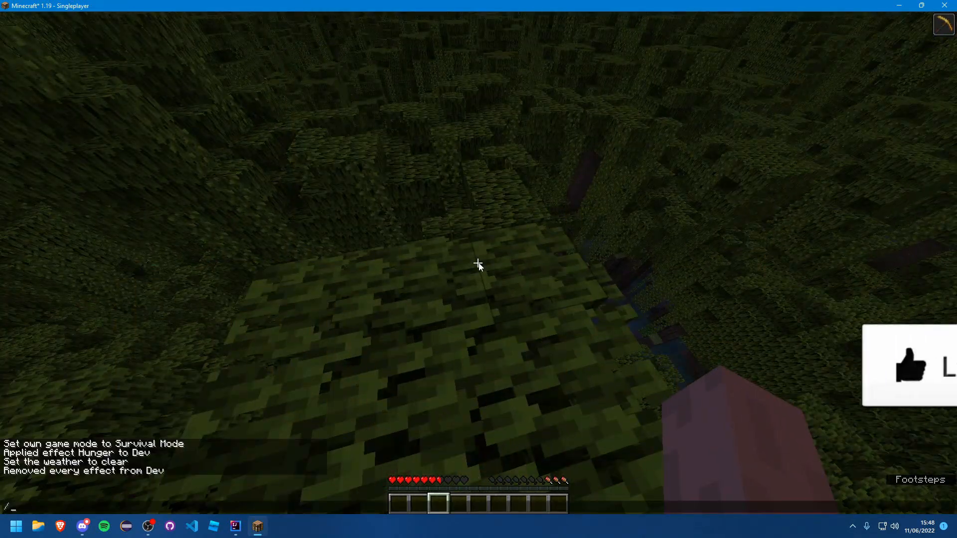
text(gamemode survival)
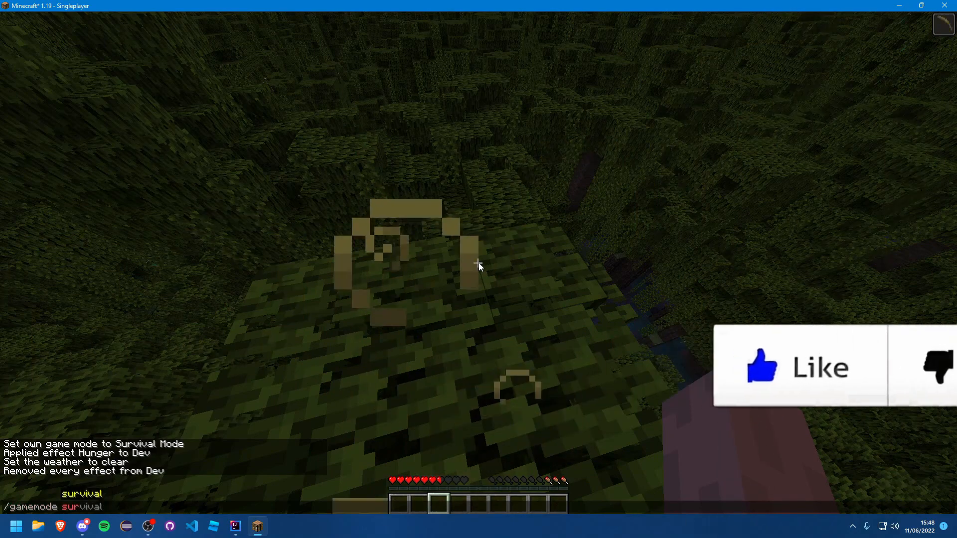